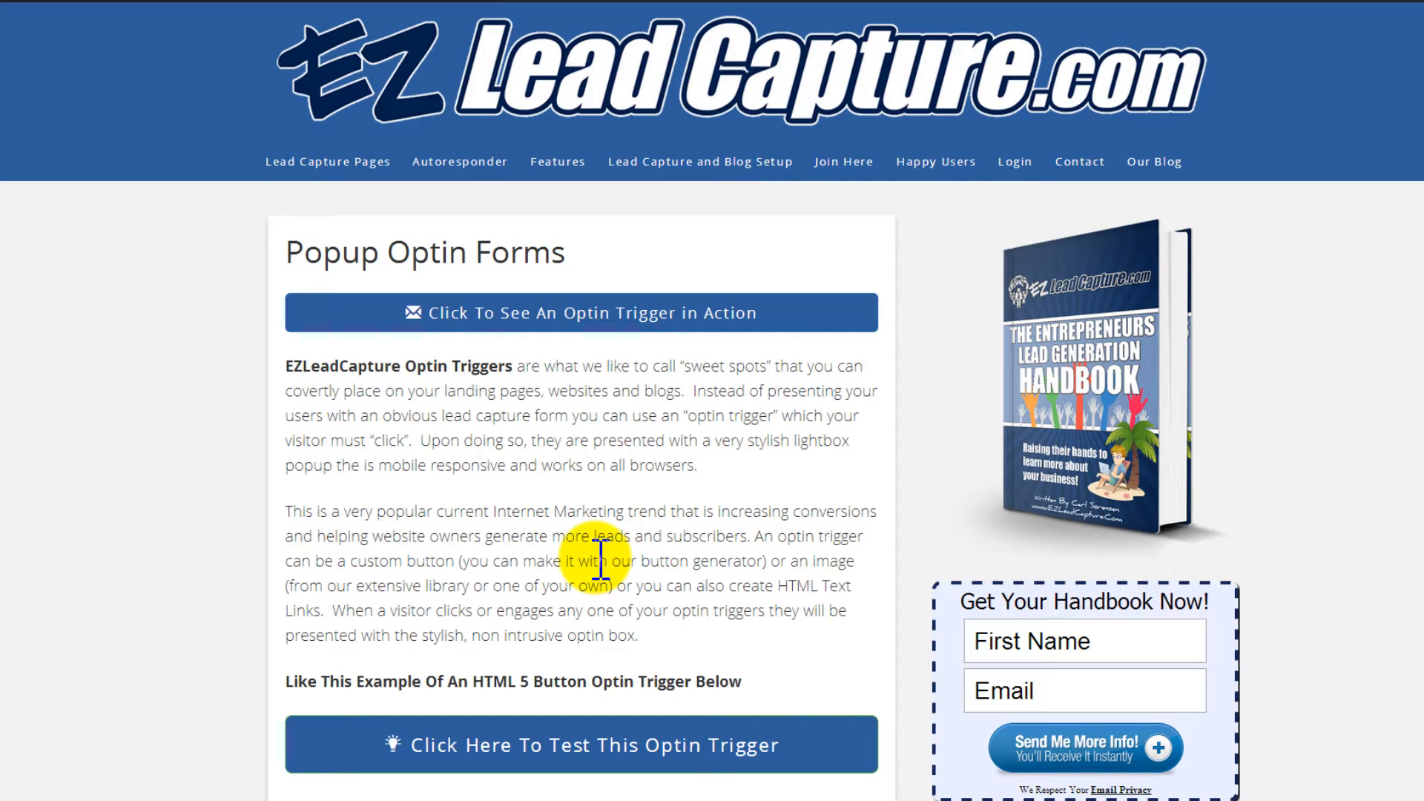
pyautogui.moveTo(571, 349)
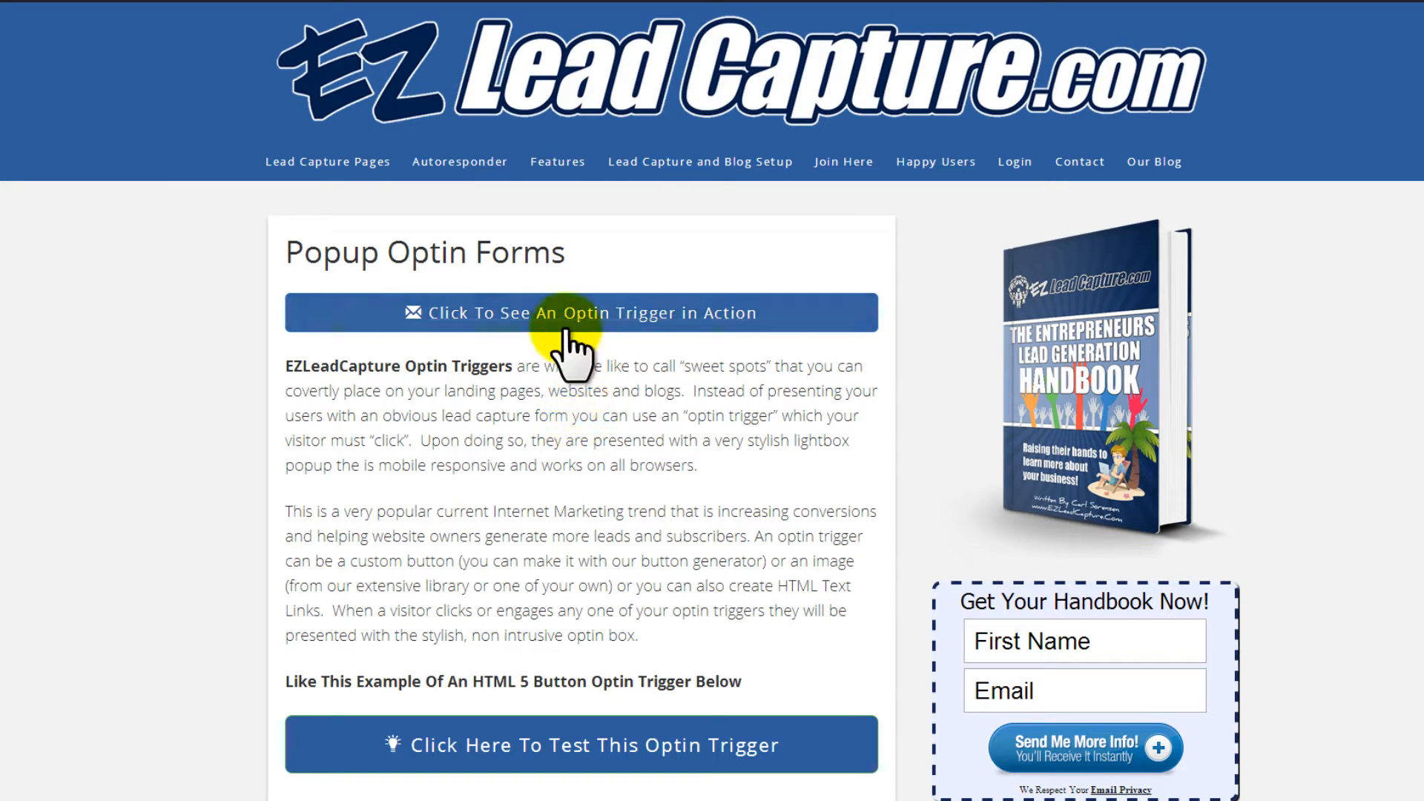
# Step: Preview the example optin lightbox popup and the text-link video consultation popup, then close them
pyautogui.click(580, 312)
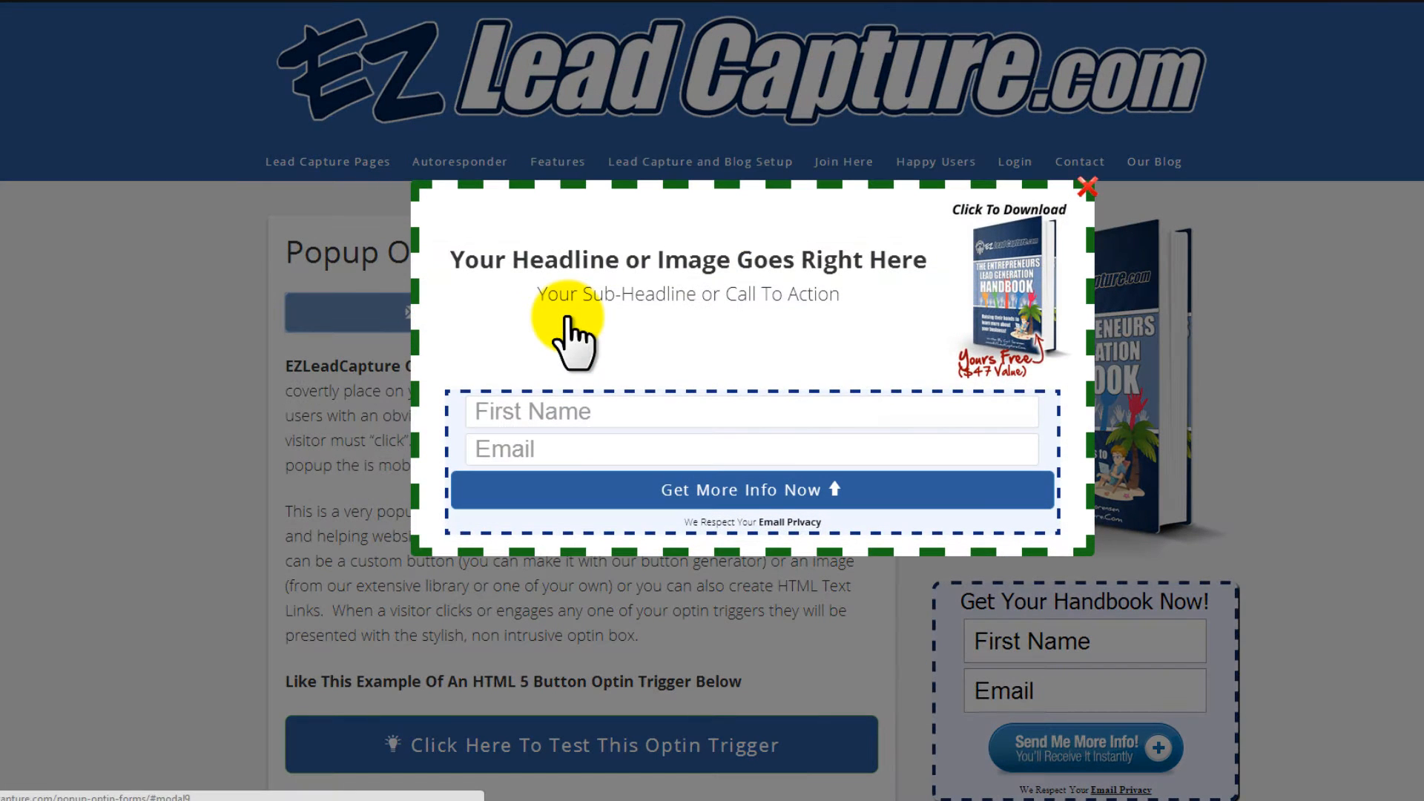
pyautogui.moveTo(618, 229)
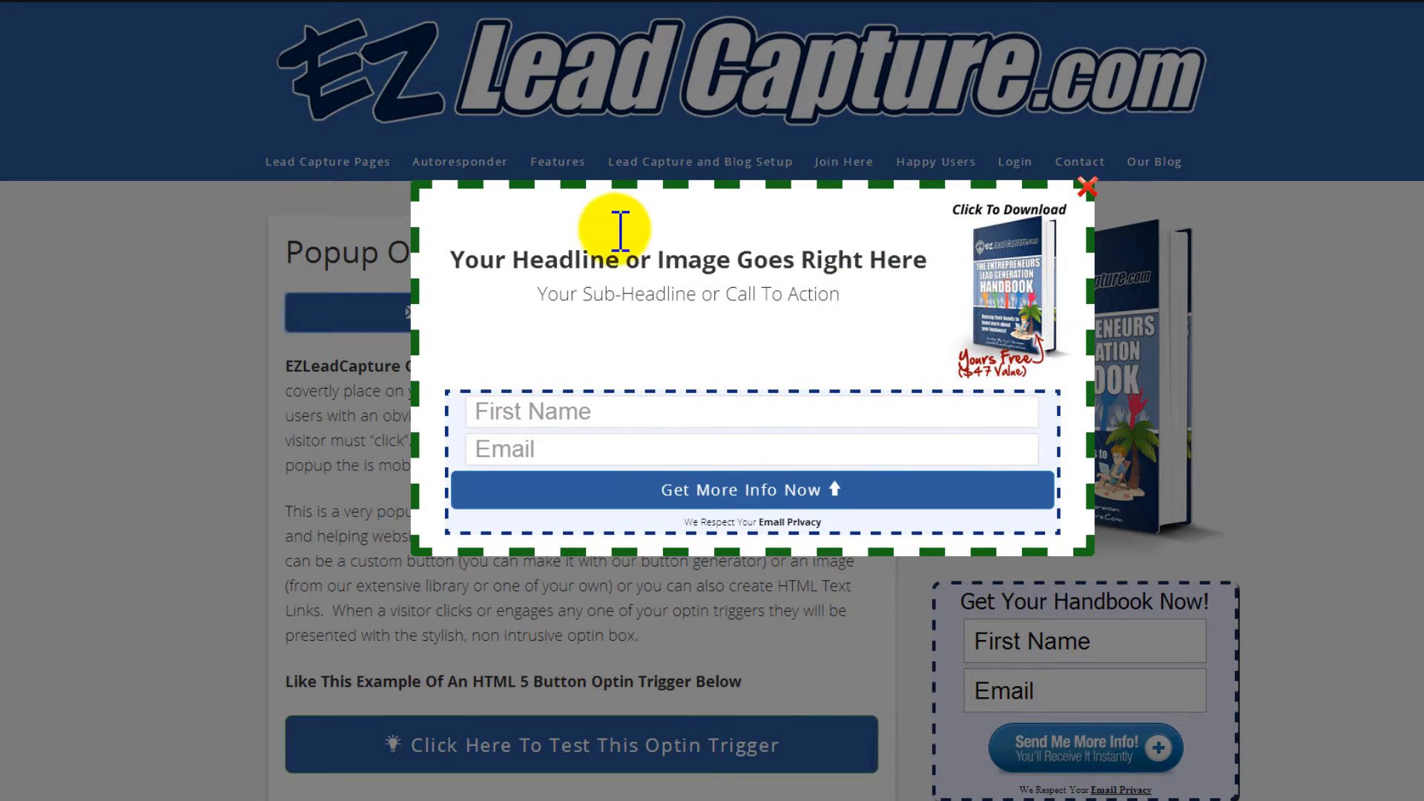
pyautogui.moveTo(442, 445)
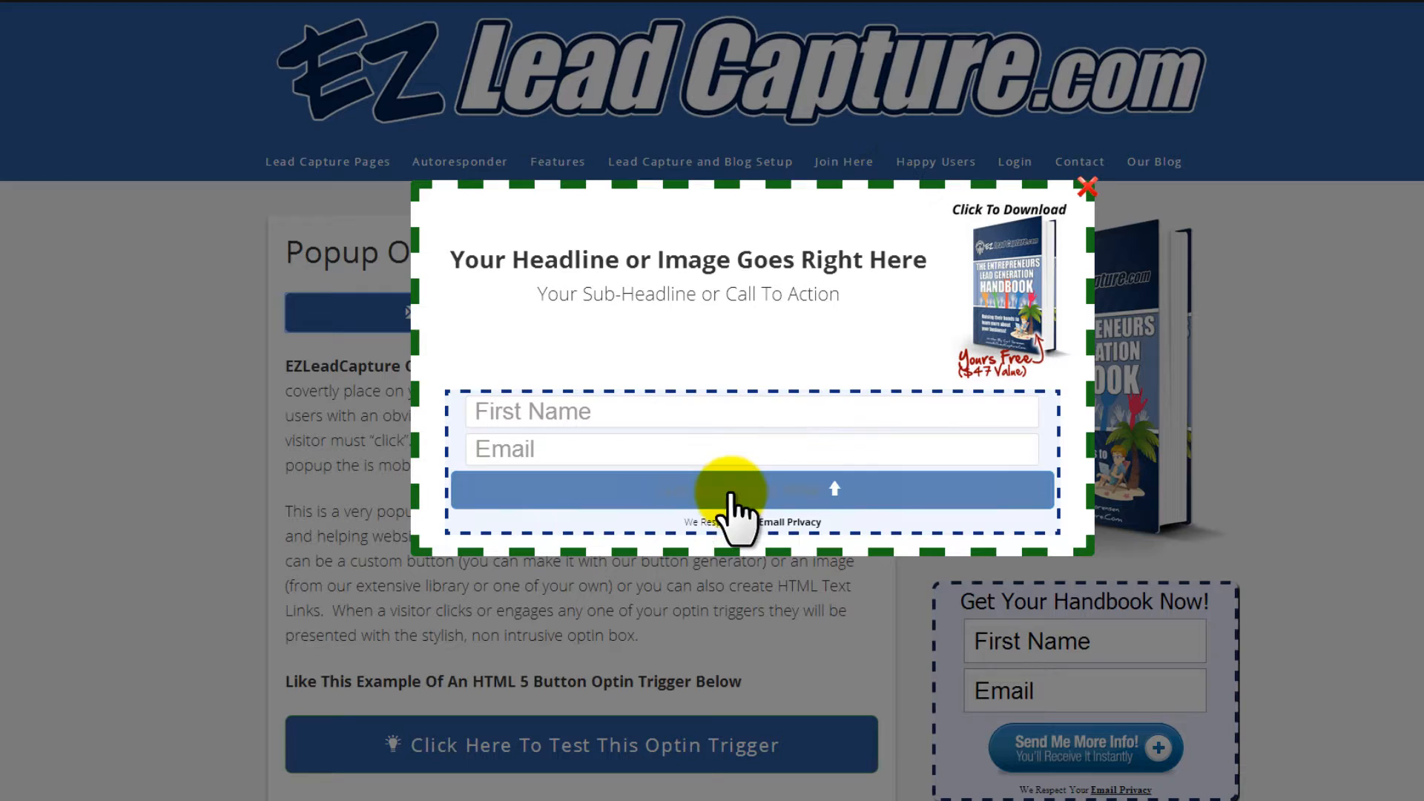
pyautogui.moveTo(717, 505)
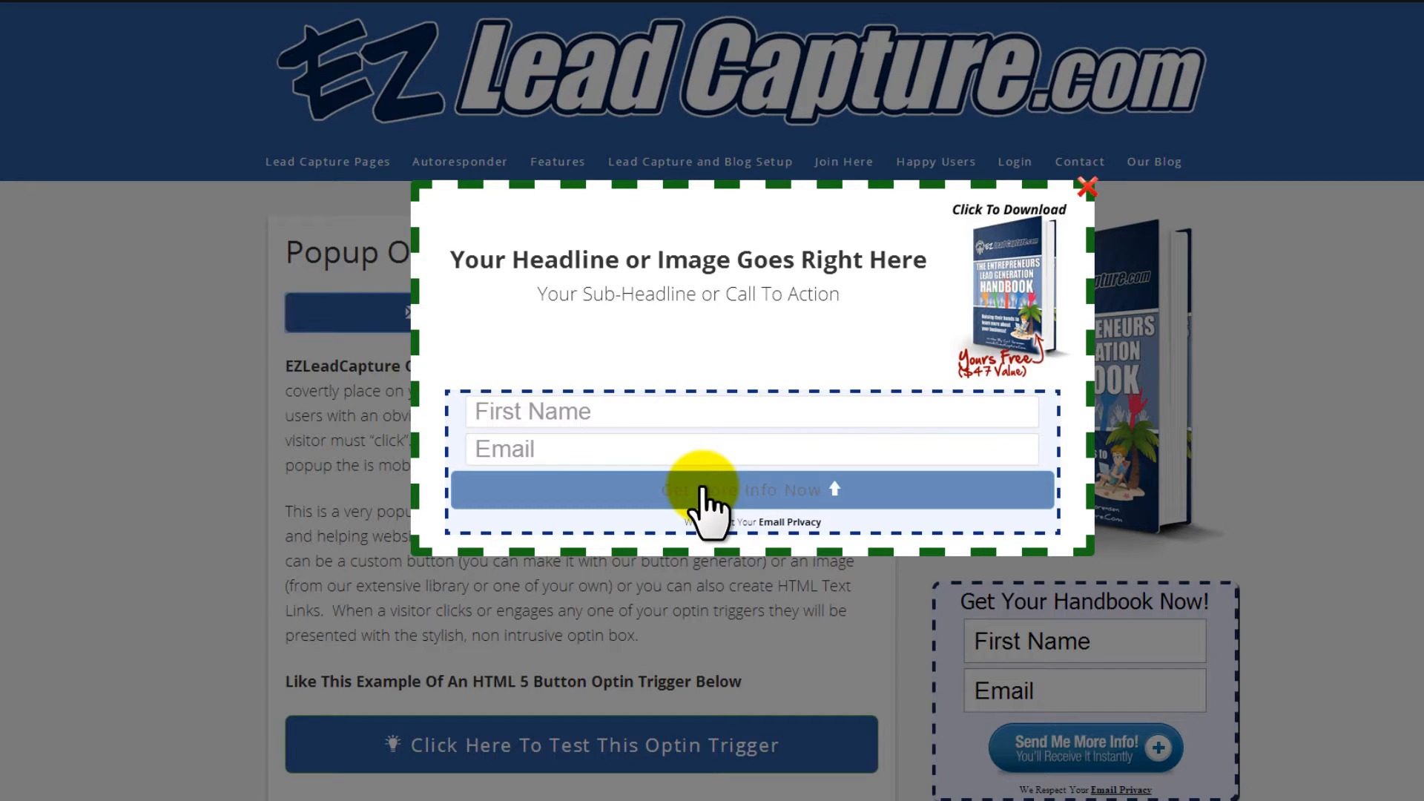
pyautogui.moveTo(1106, 210)
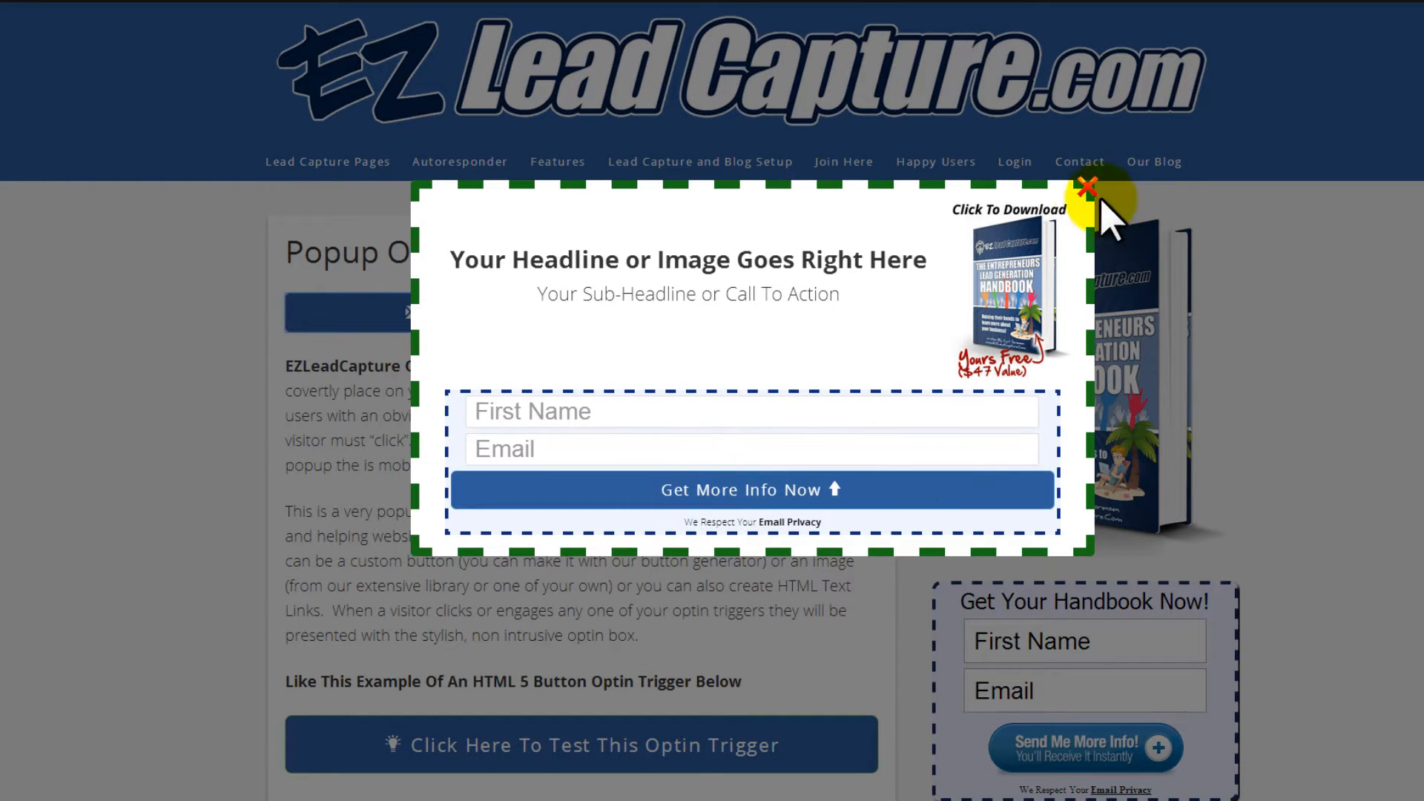
pyautogui.click(1086, 189)
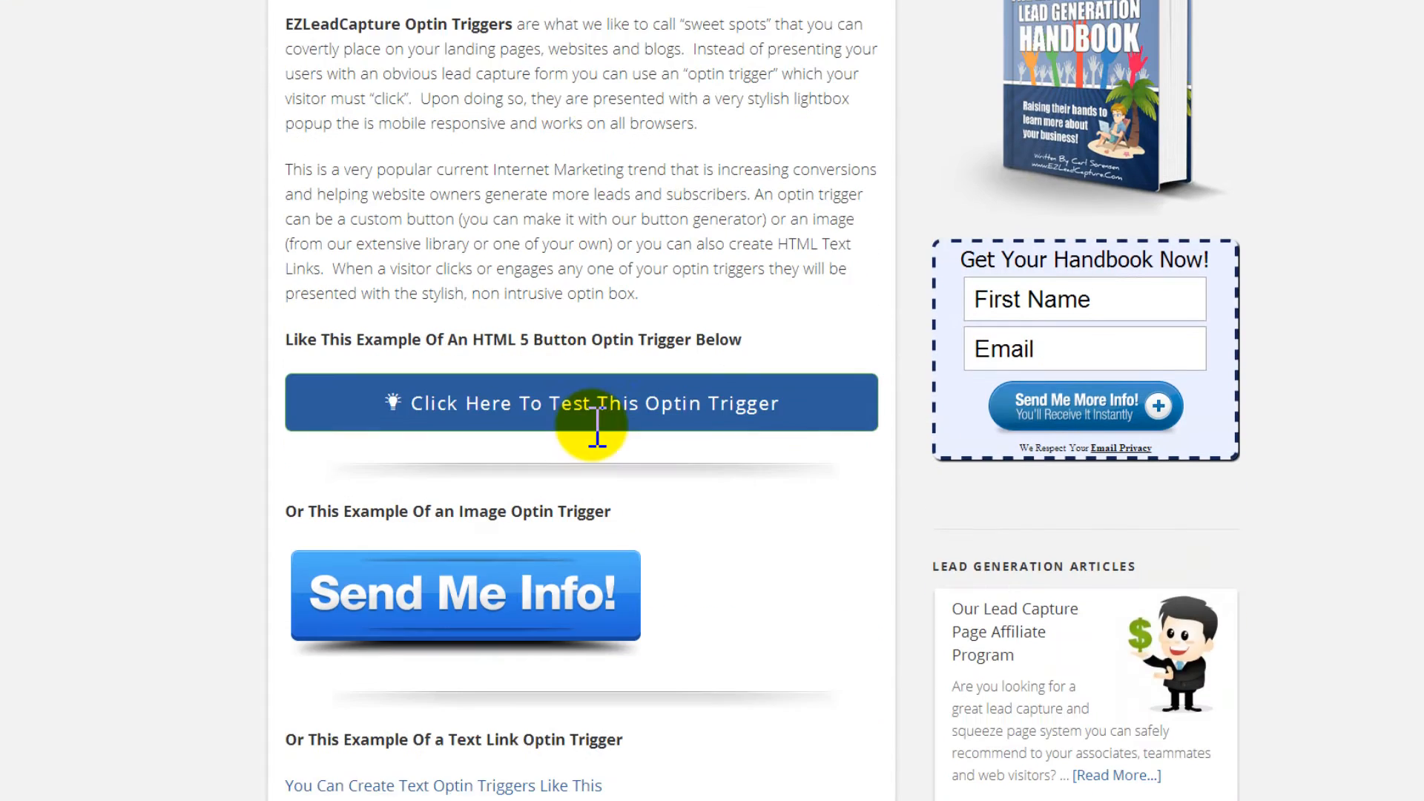
pyautogui.scroll(3)
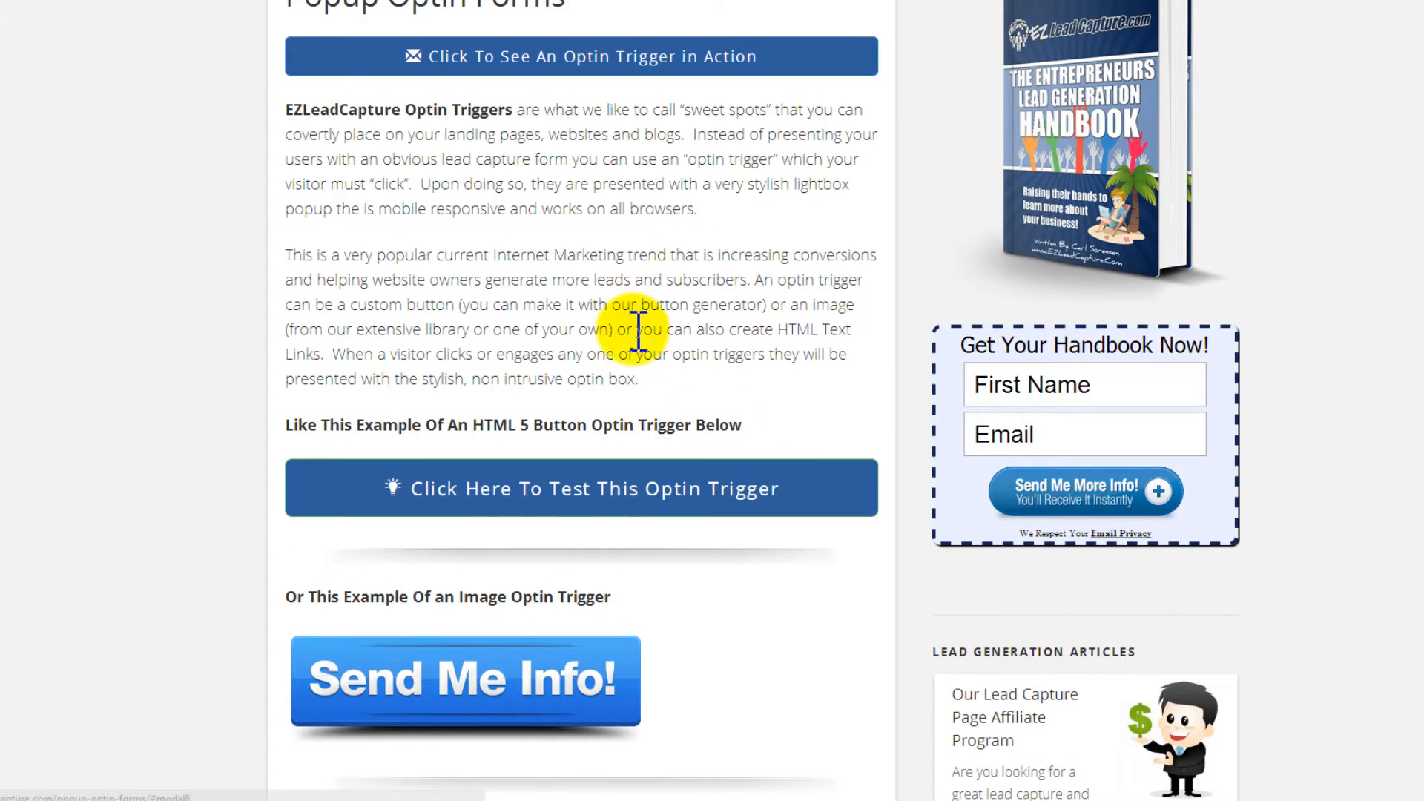
pyautogui.scroll(-3)
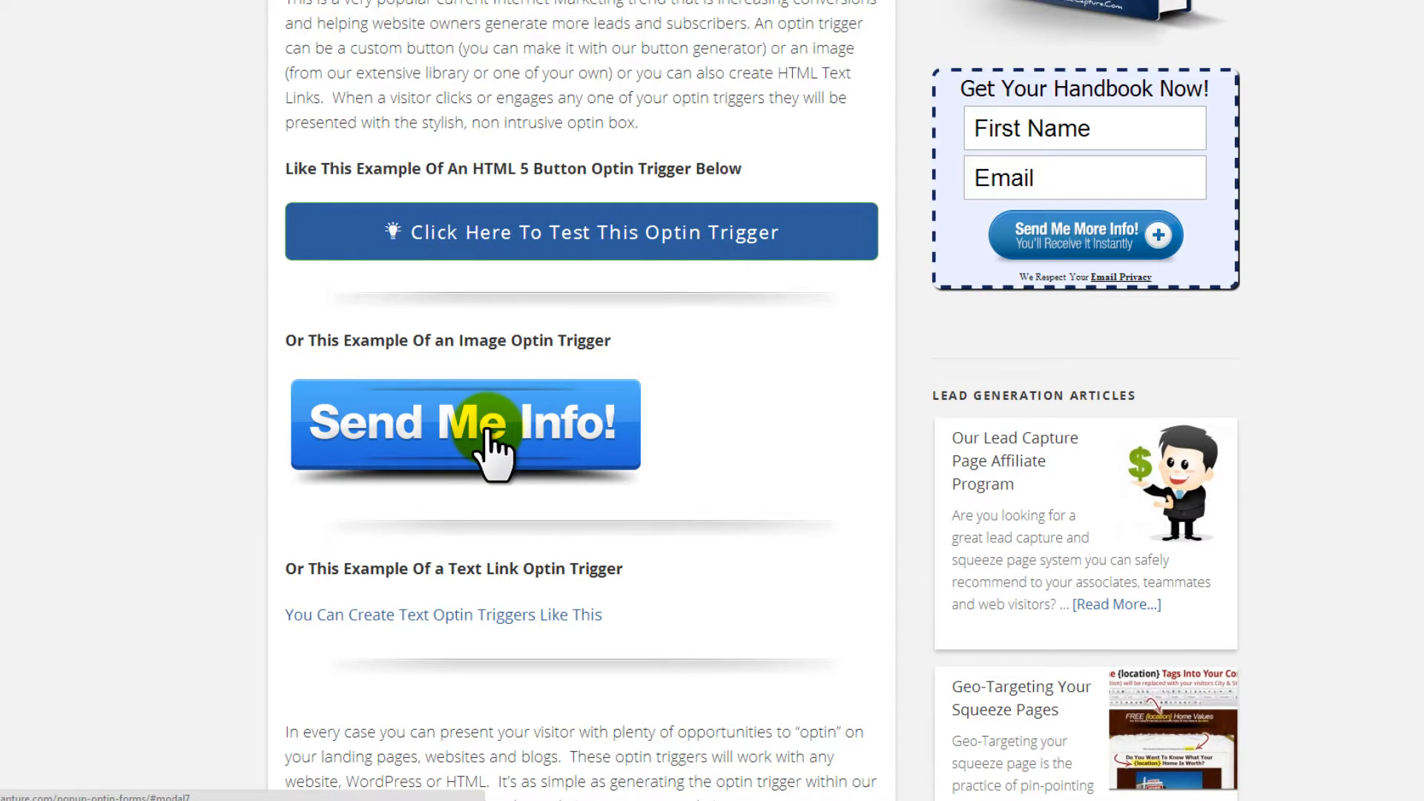
pyautogui.scroll(-3)
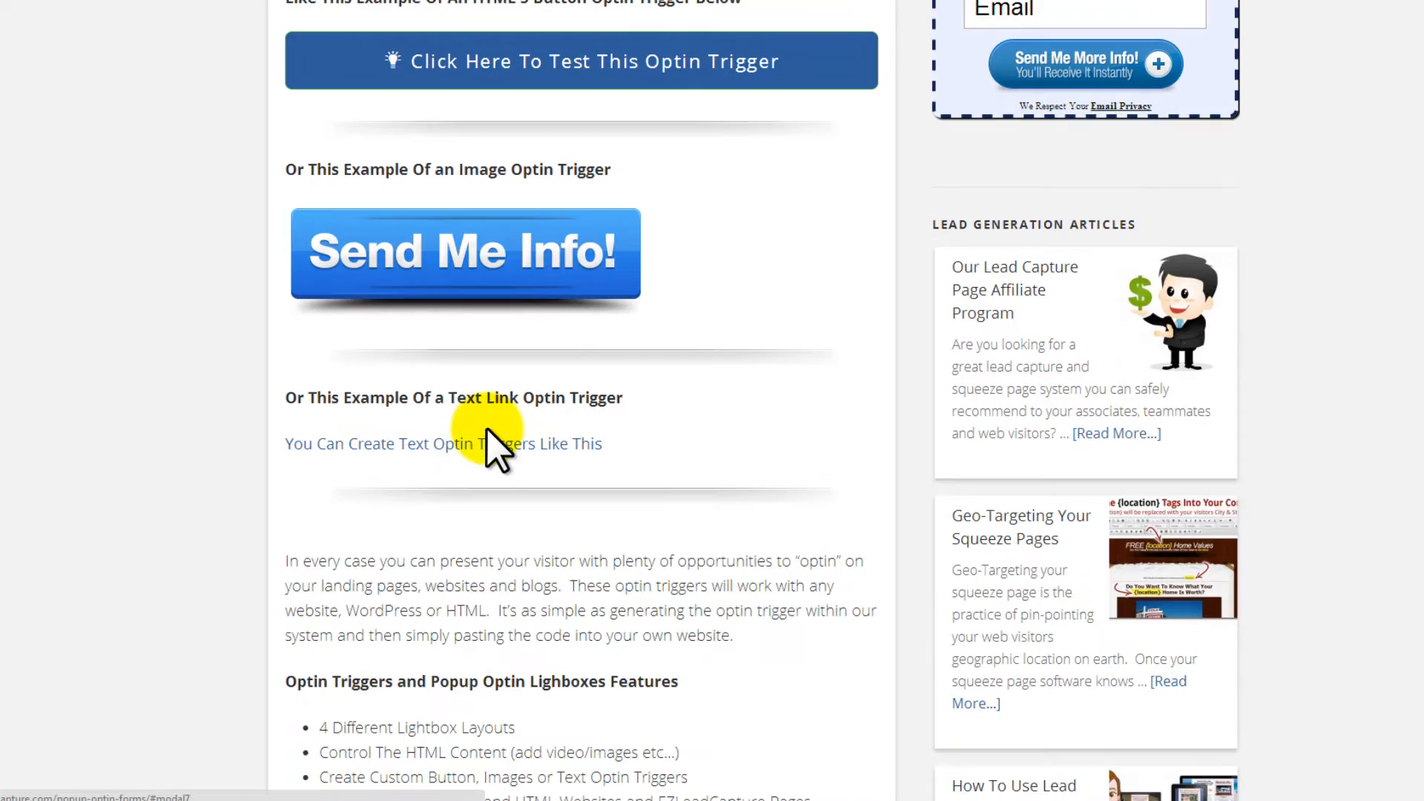
pyautogui.moveTo(495, 454)
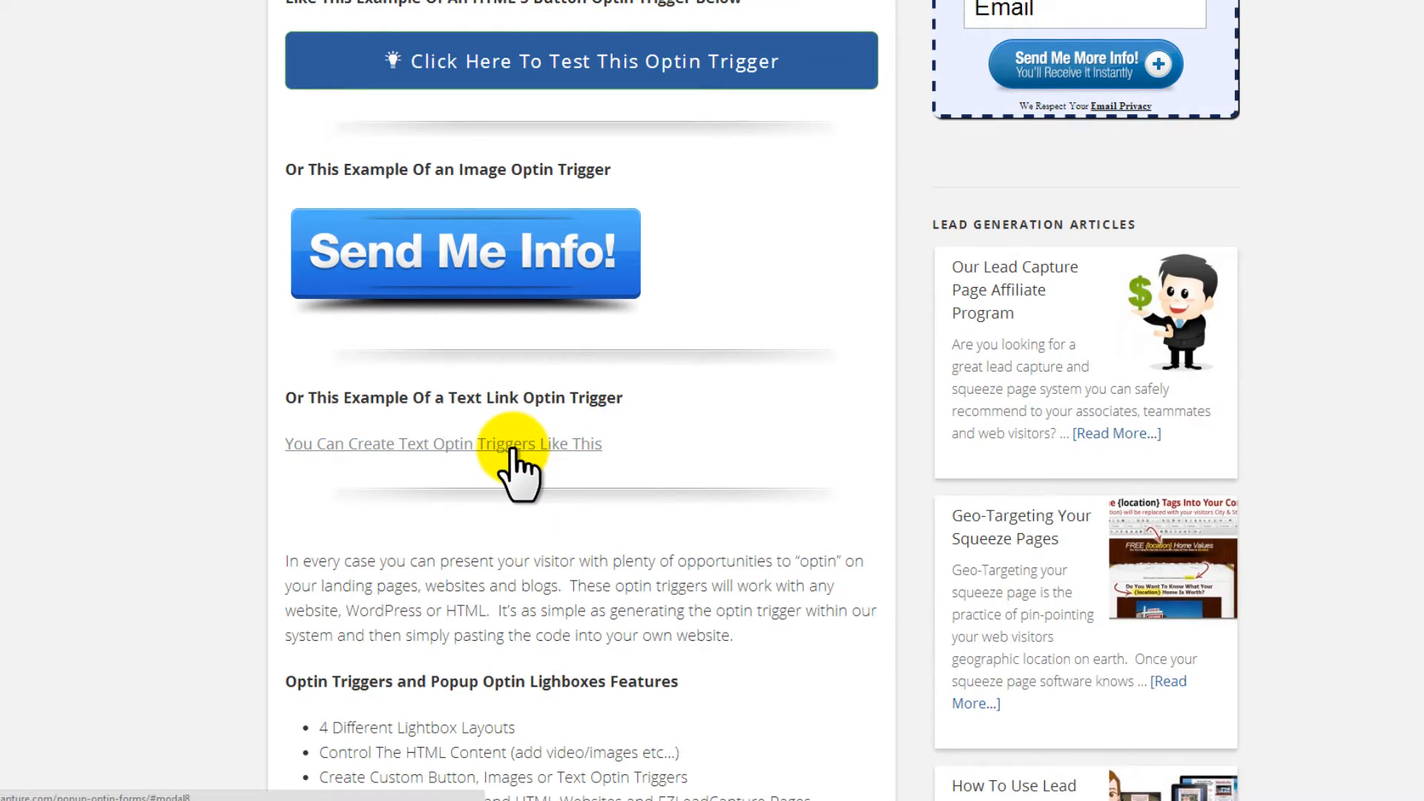
pyautogui.click(442, 444)
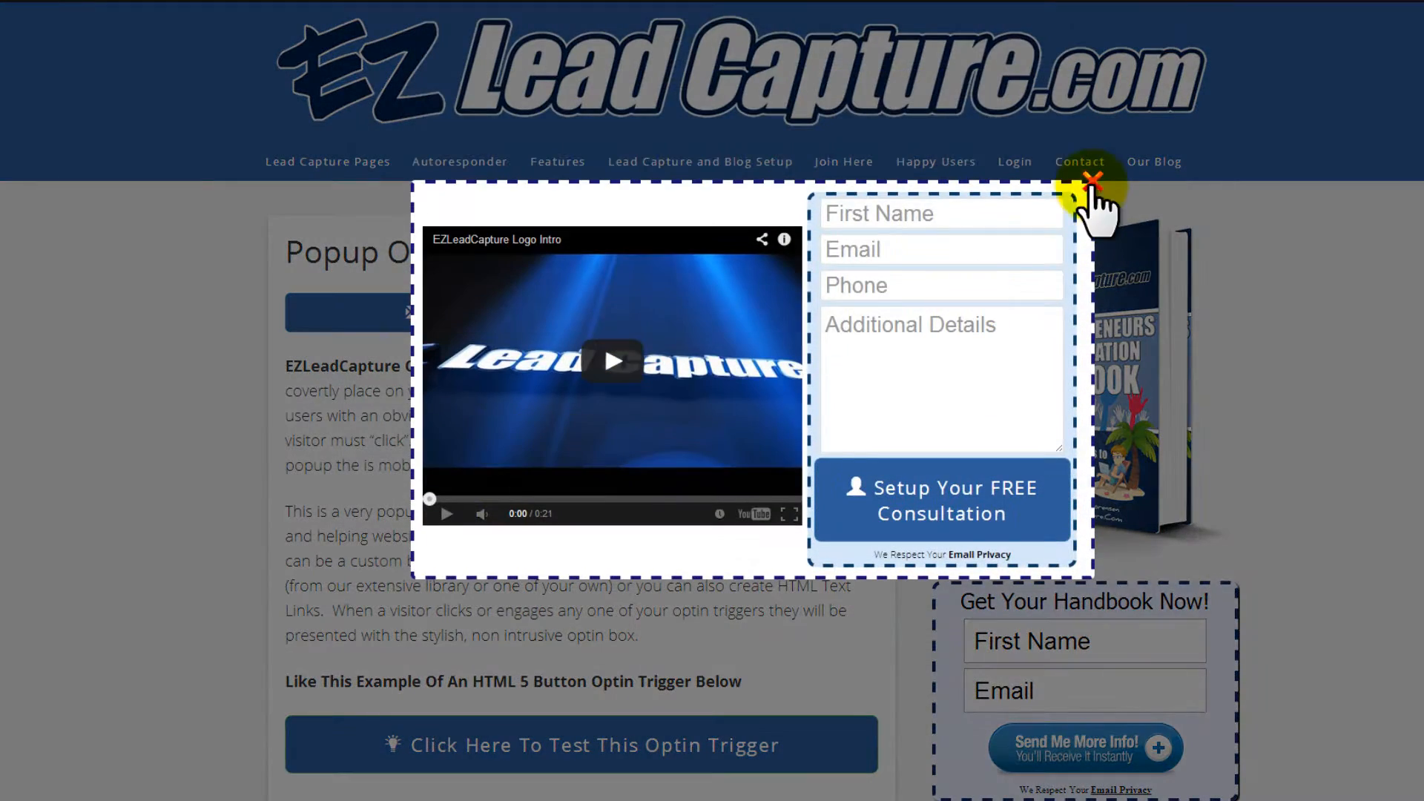
pyautogui.click(1080, 184)
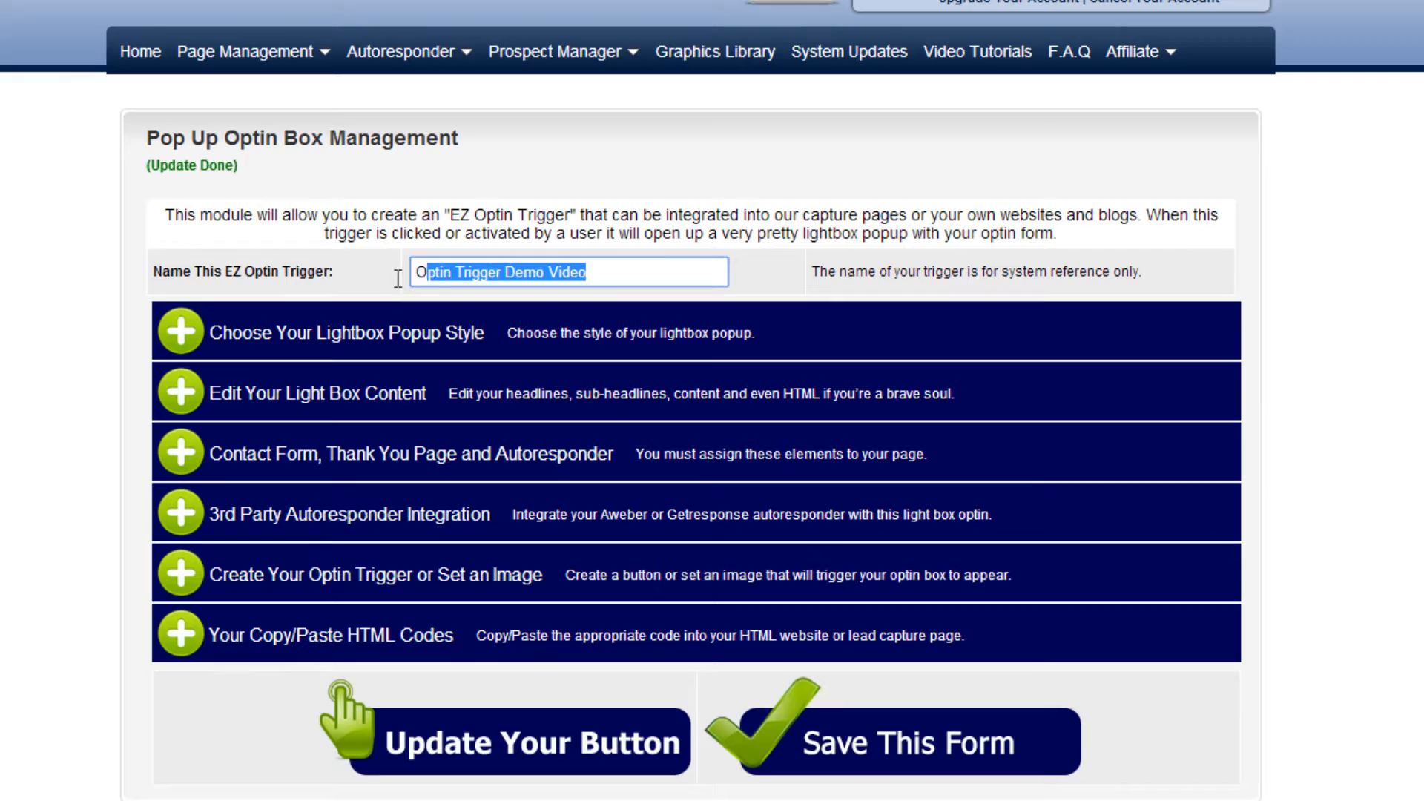
# Step: Expand the popup style and lightbox content settings and scroll past the editor
pyautogui.click(179, 331)
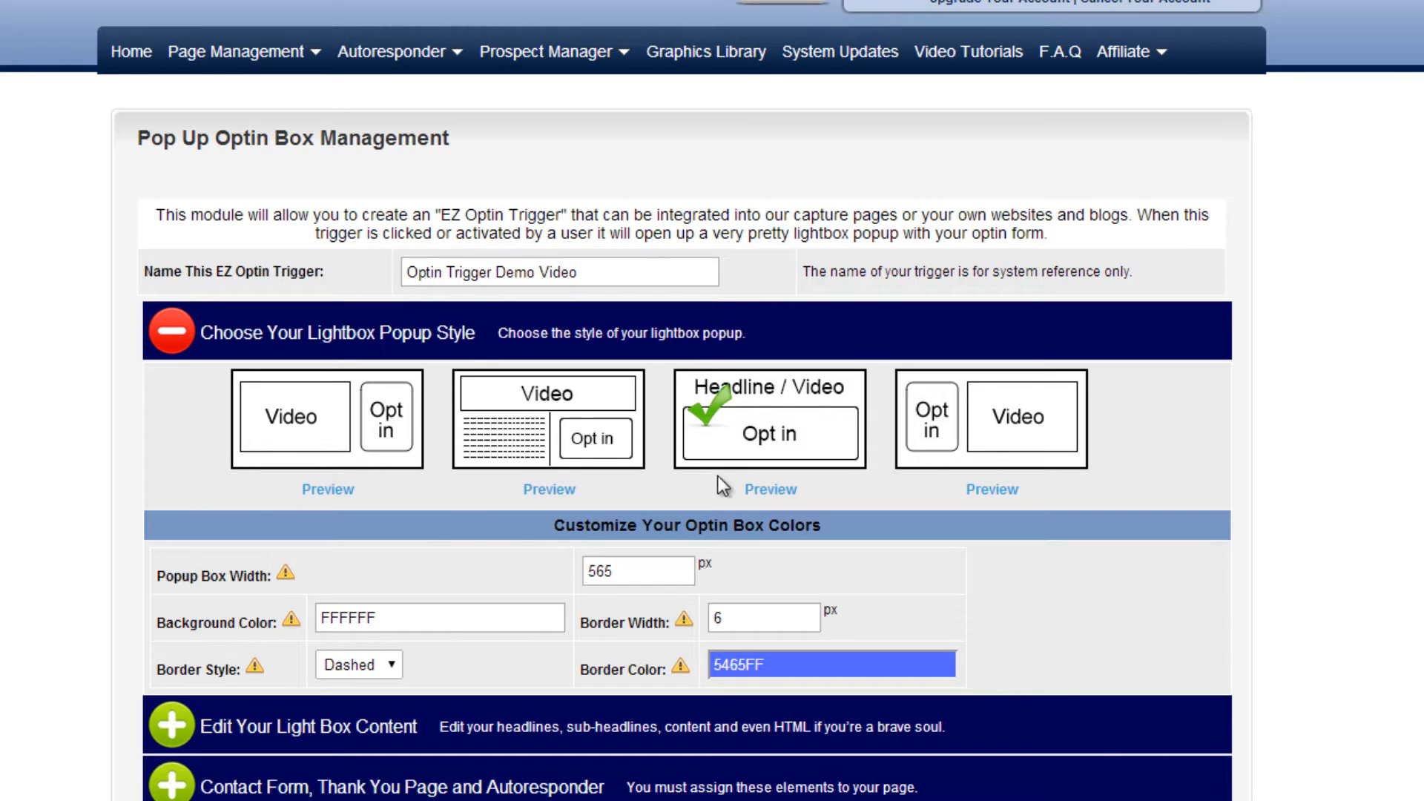
pyautogui.moveTo(862, 514)
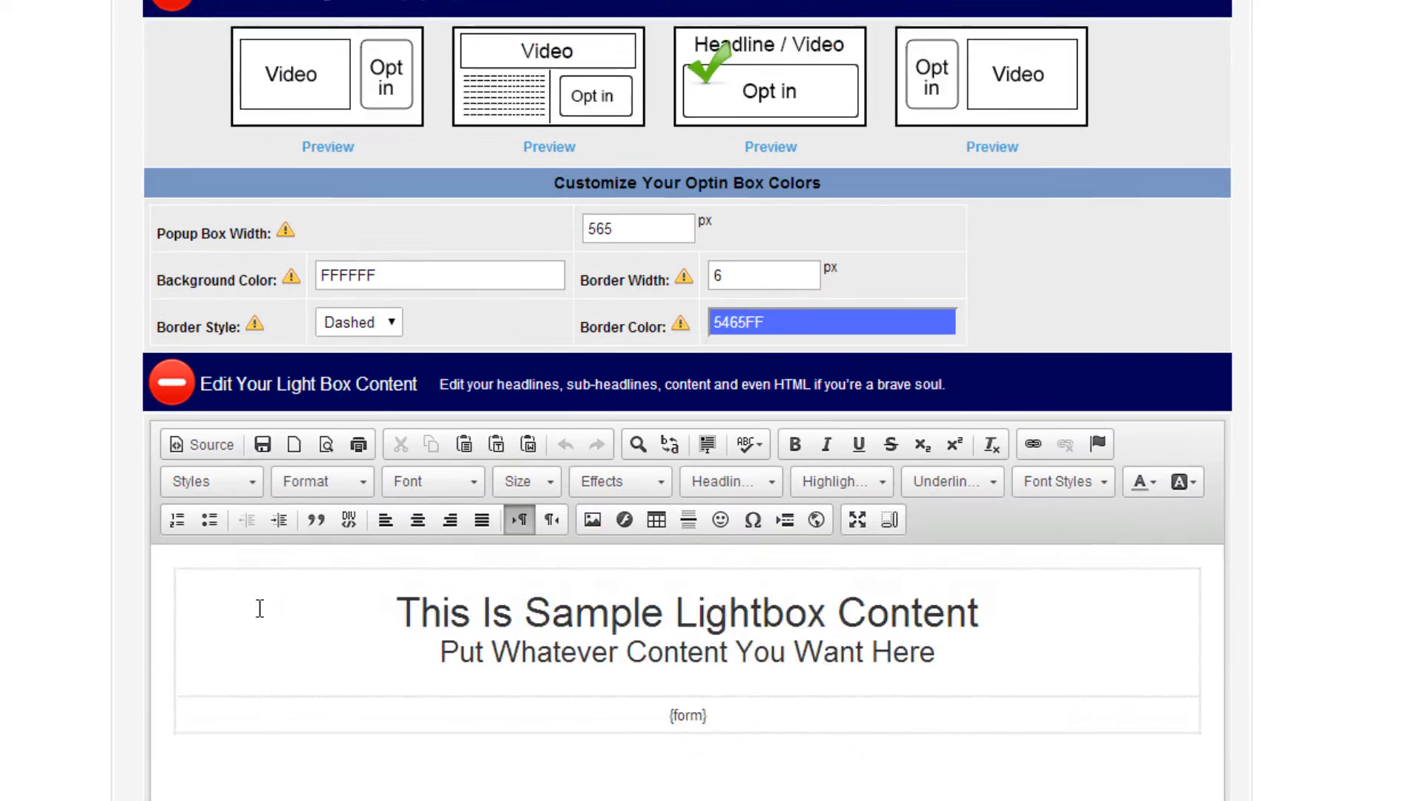
pyautogui.scroll(-3)
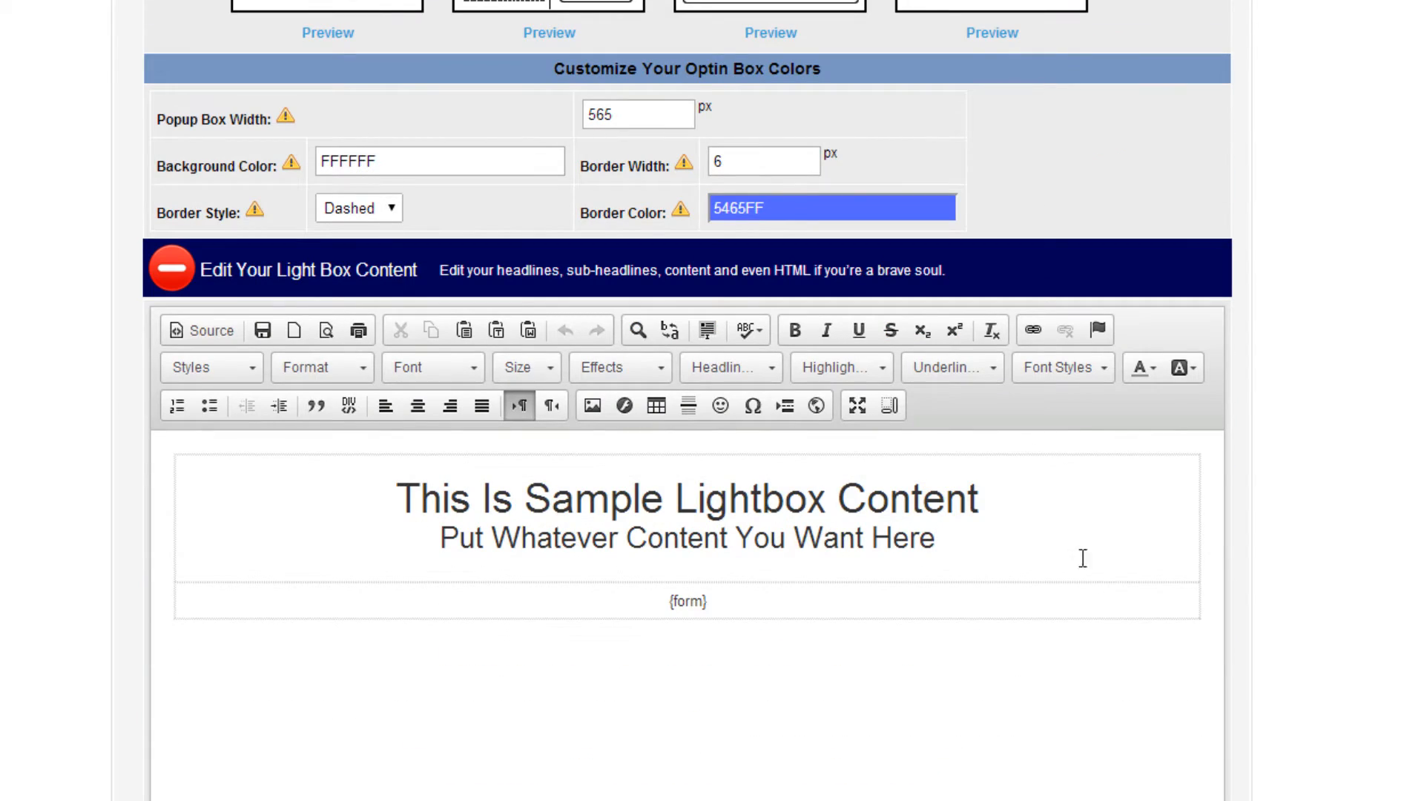
pyautogui.moveTo(1016, 523)
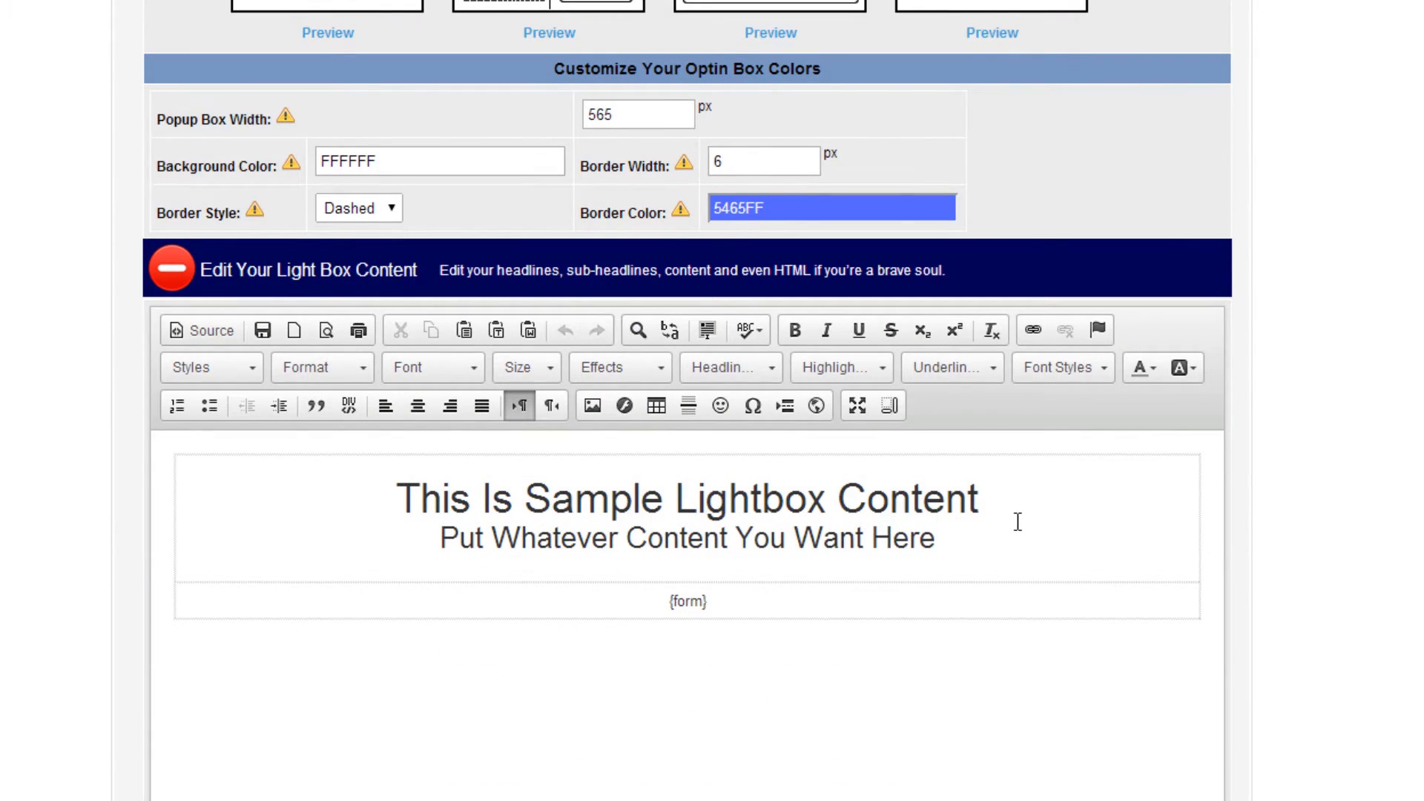
pyautogui.scroll(-3)
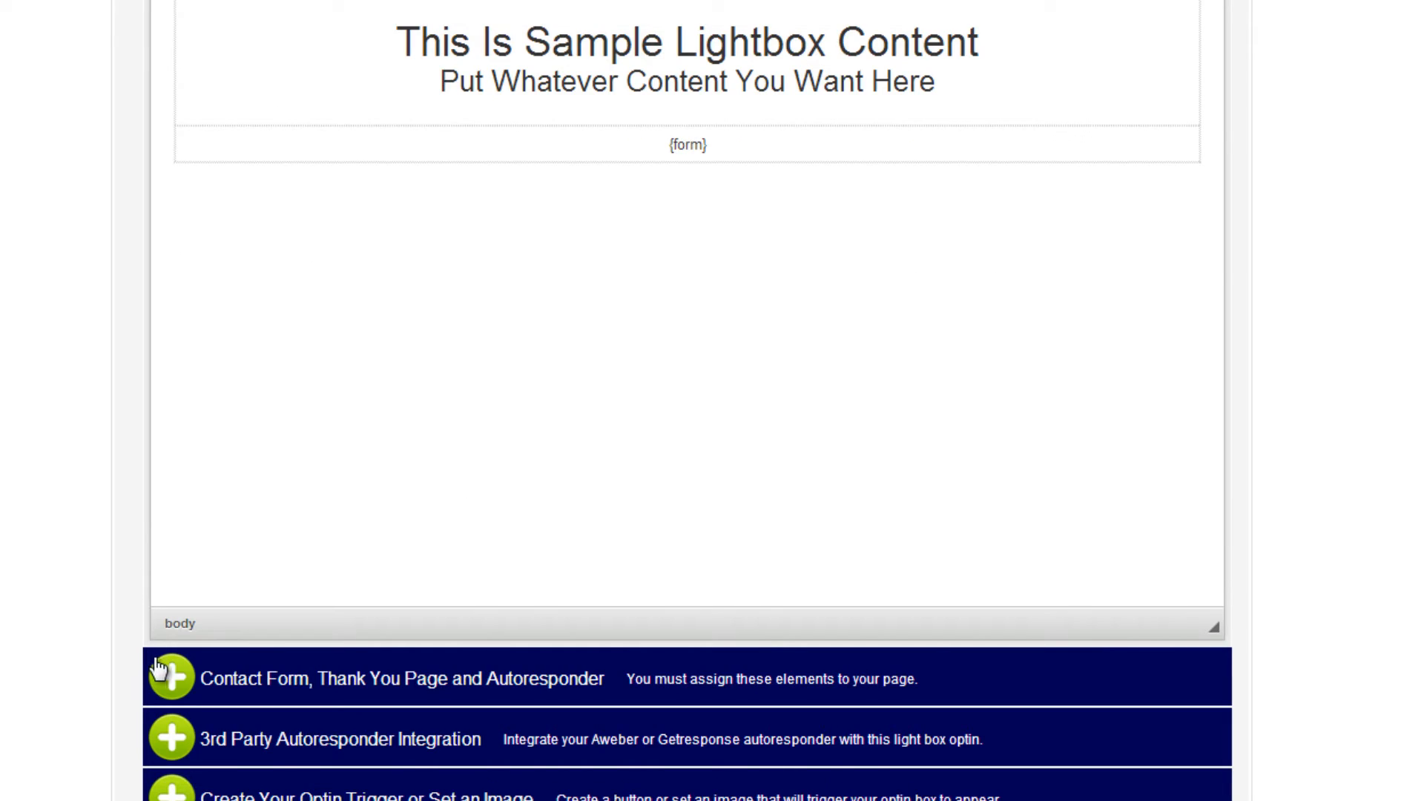
# Step: Turn on the built-in autoresponder with the EZ Subscribers series and expand 3rd Party Integration
pyautogui.click(171, 677)
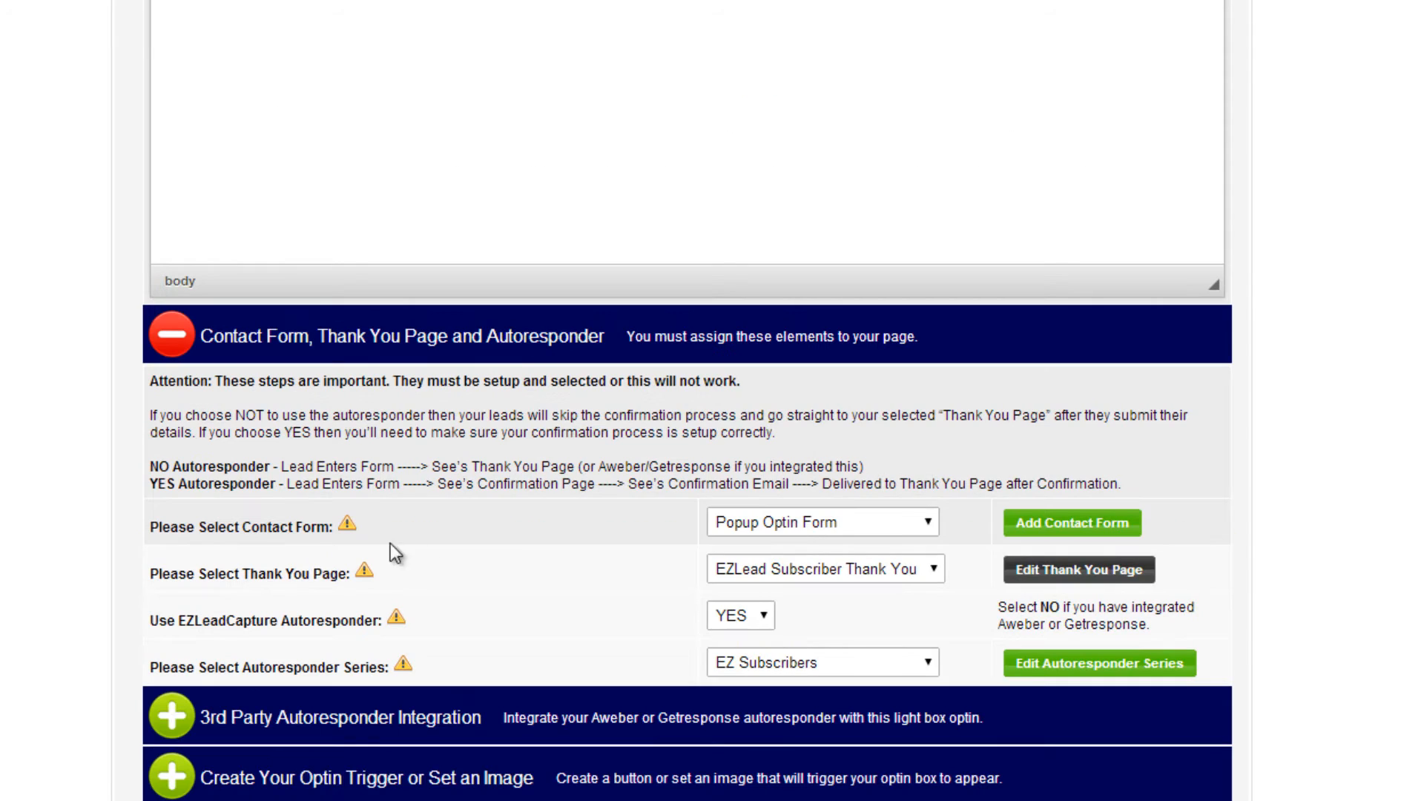
pyautogui.moveTo(595, 525)
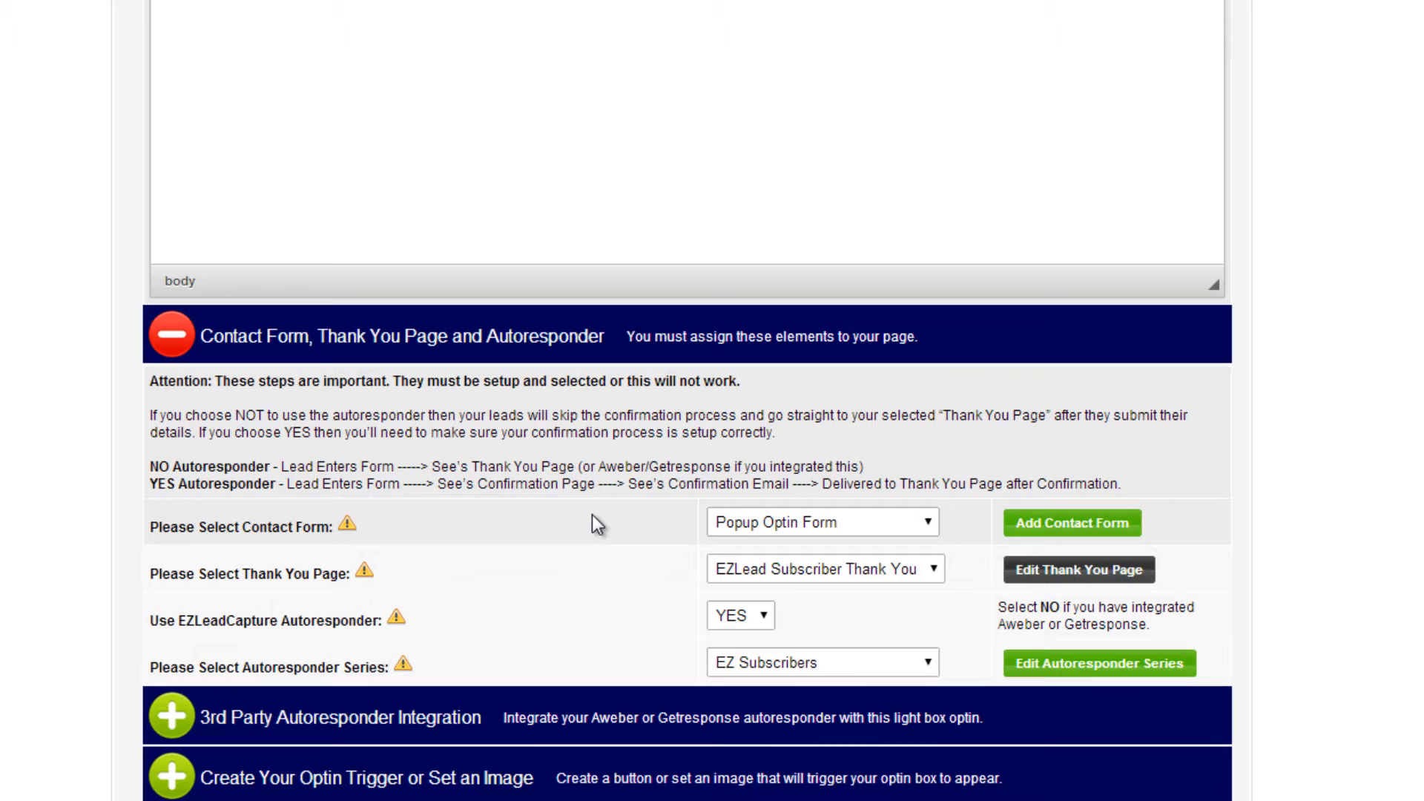
pyautogui.moveTo(940, 530)
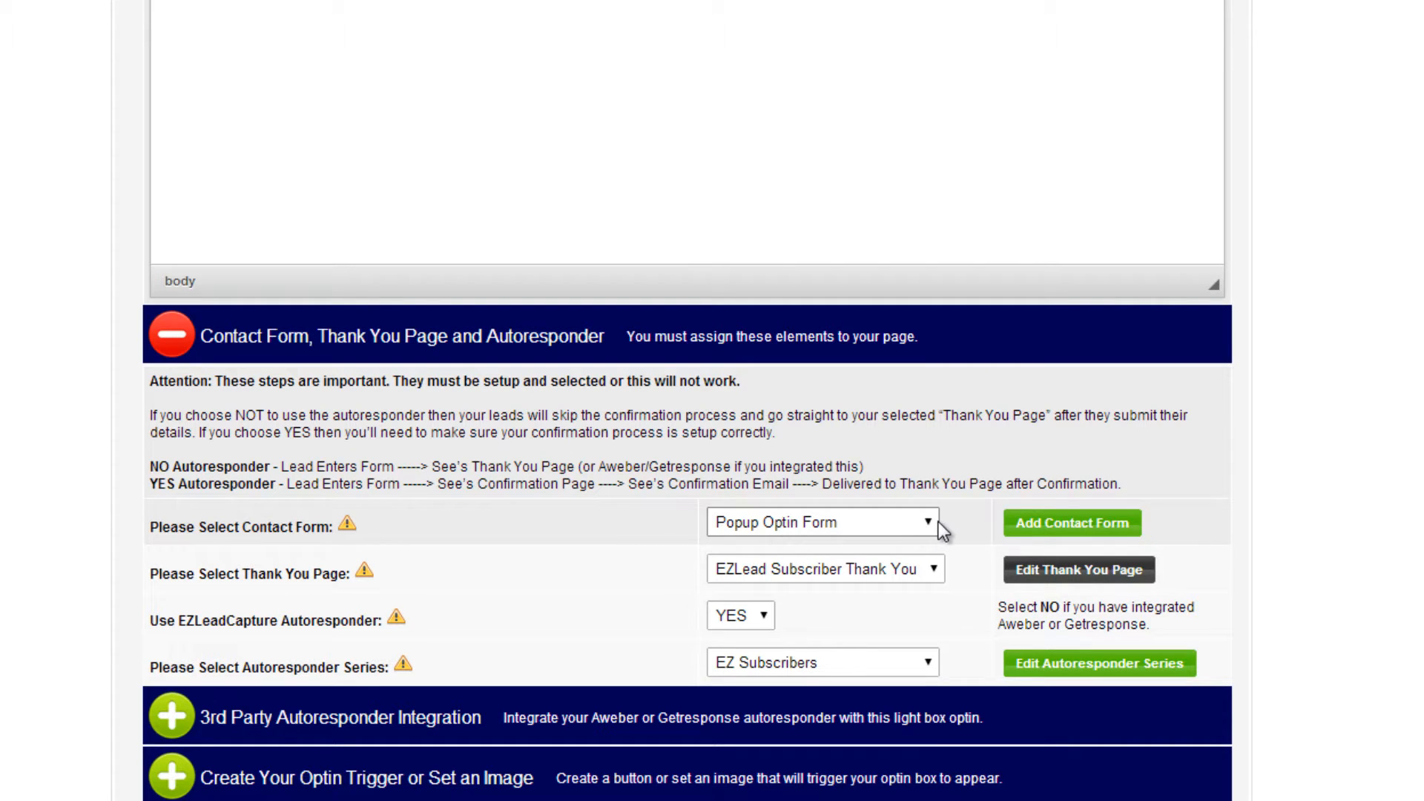
pyautogui.moveTo(966, 579)
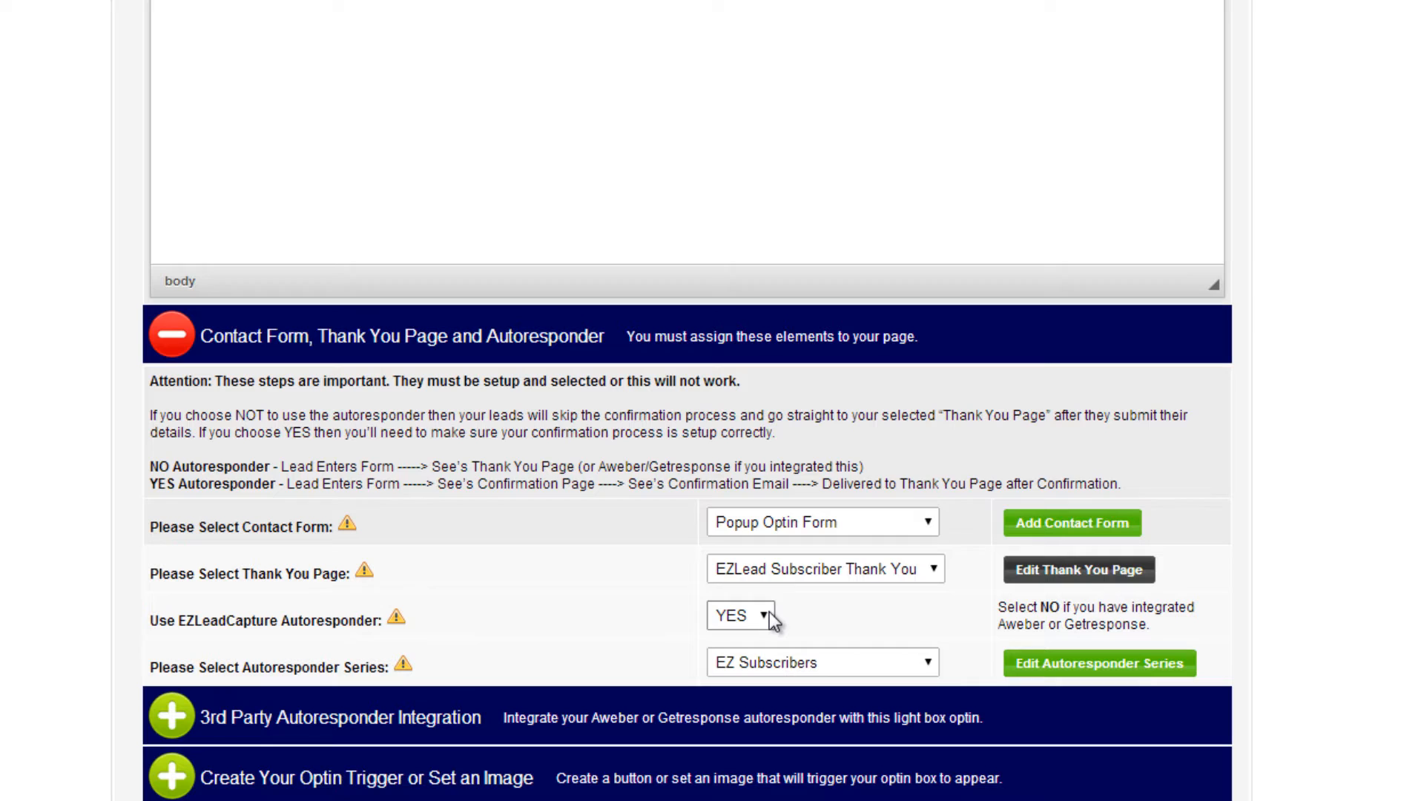
pyautogui.click(739, 615)
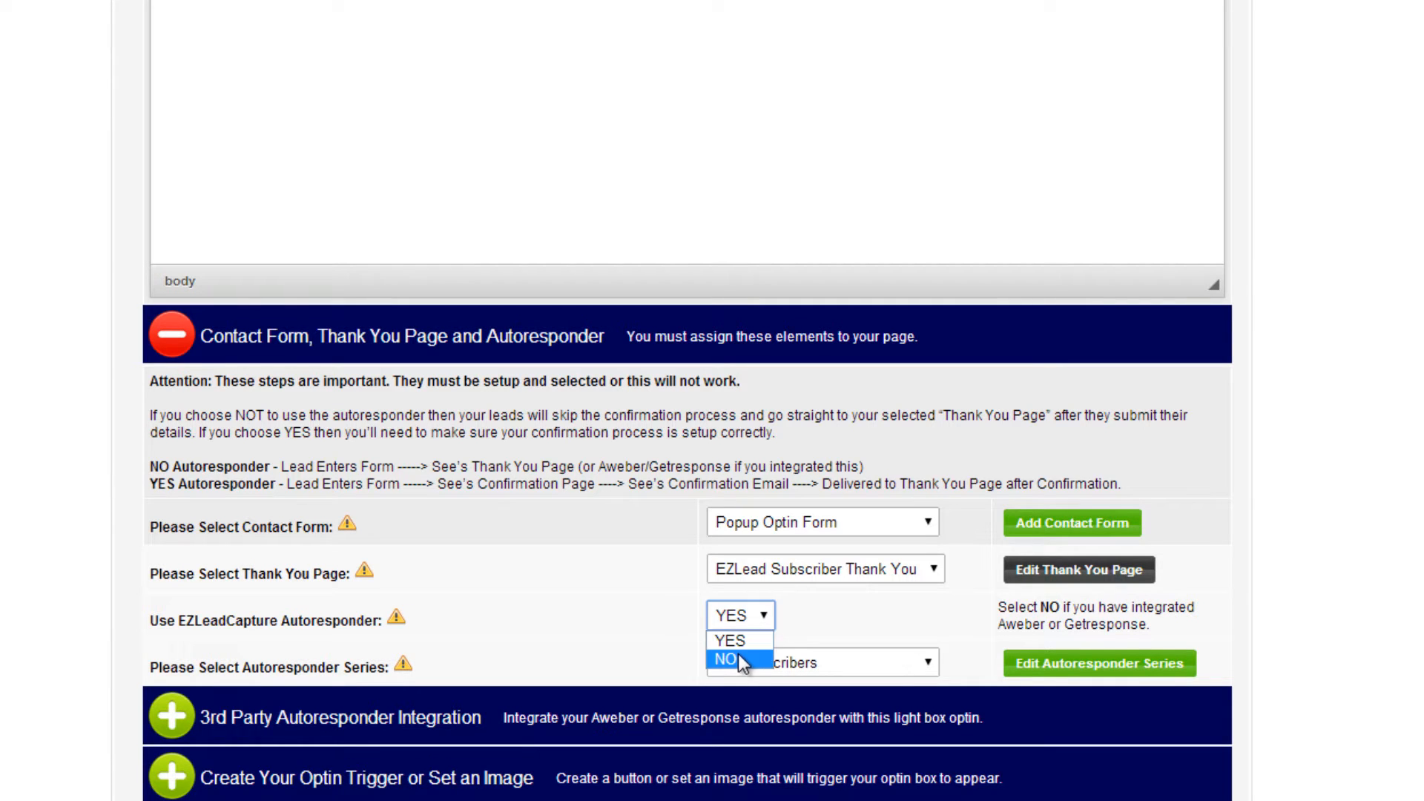
pyautogui.click(724, 660)
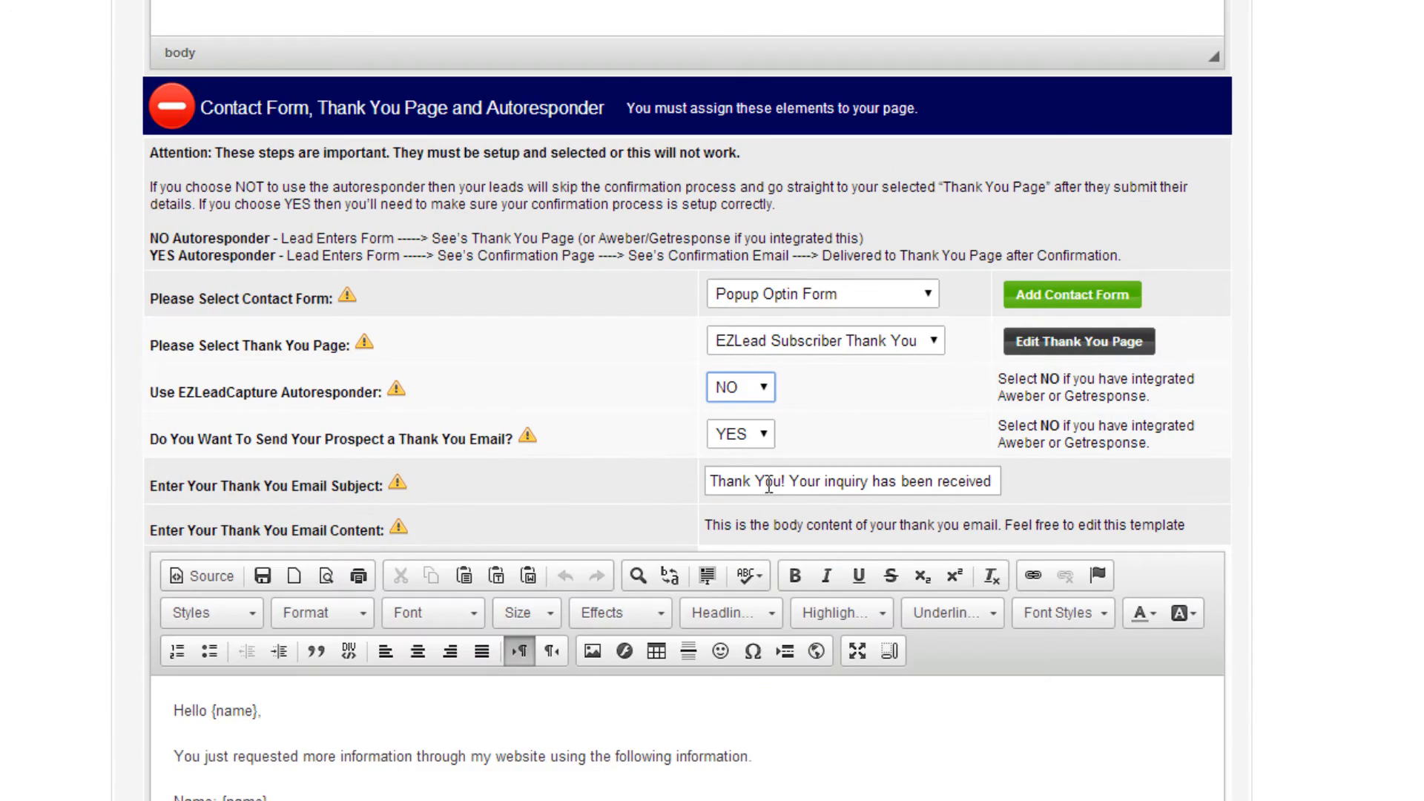
pyautogui.scroll(-3)
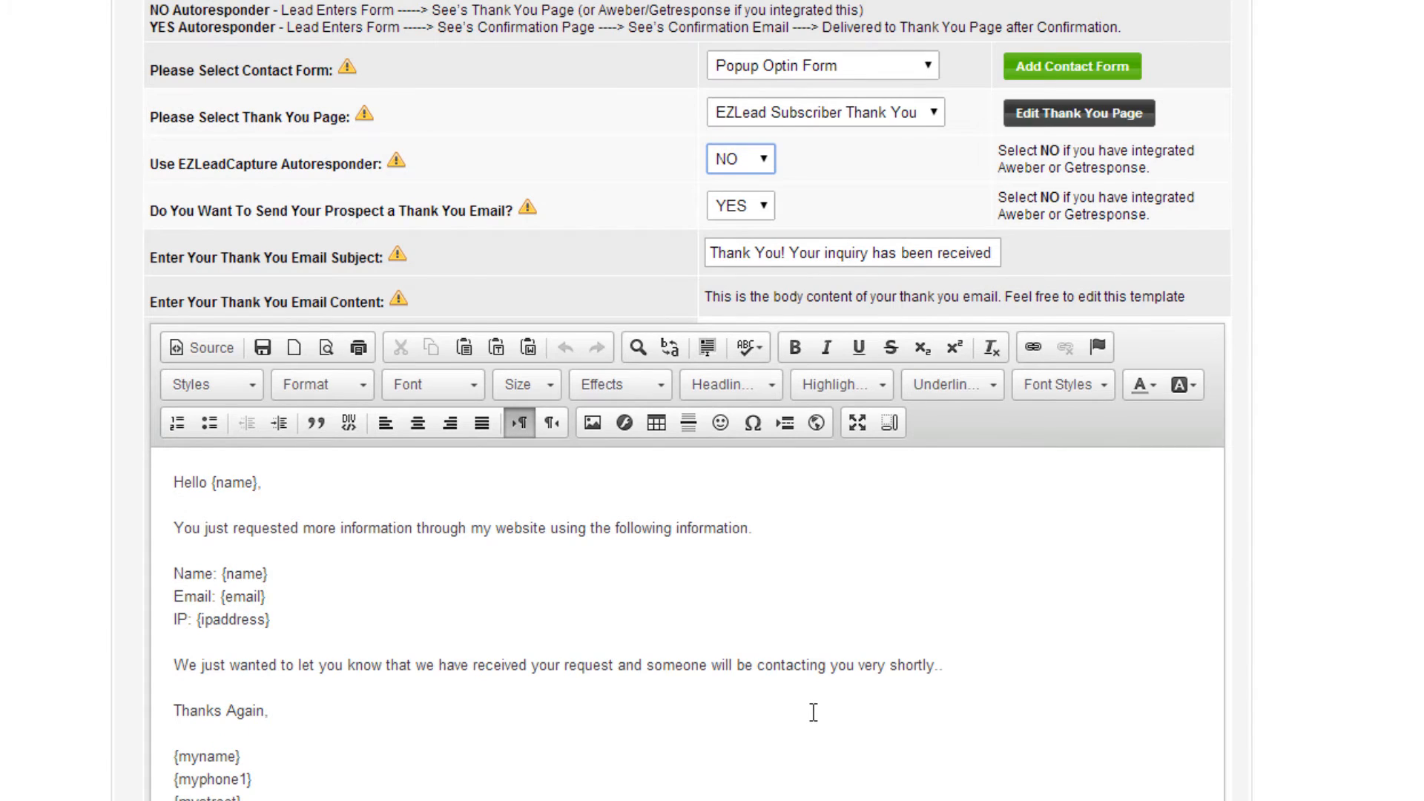
pyautogui.scroll(3)
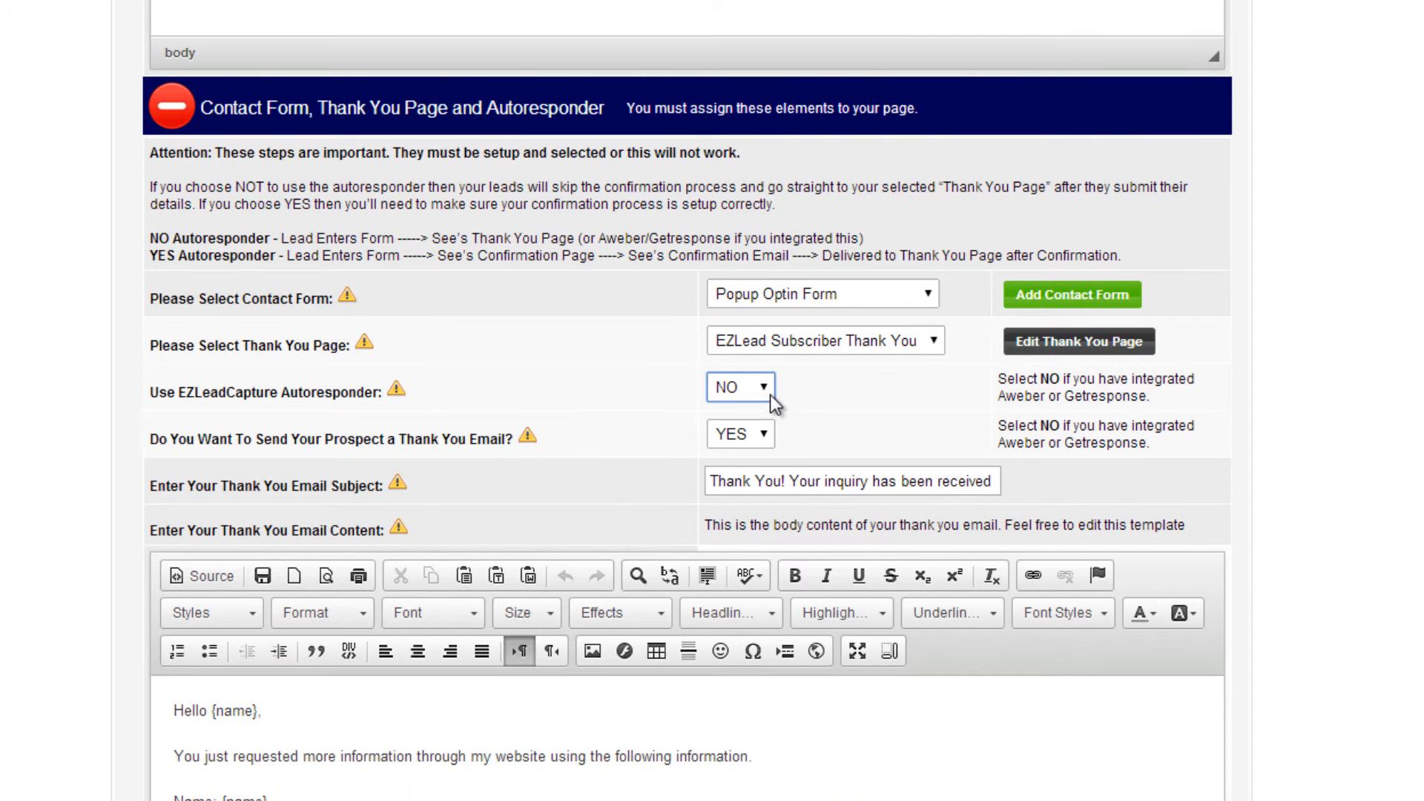
pyautogui.click(739, 386)
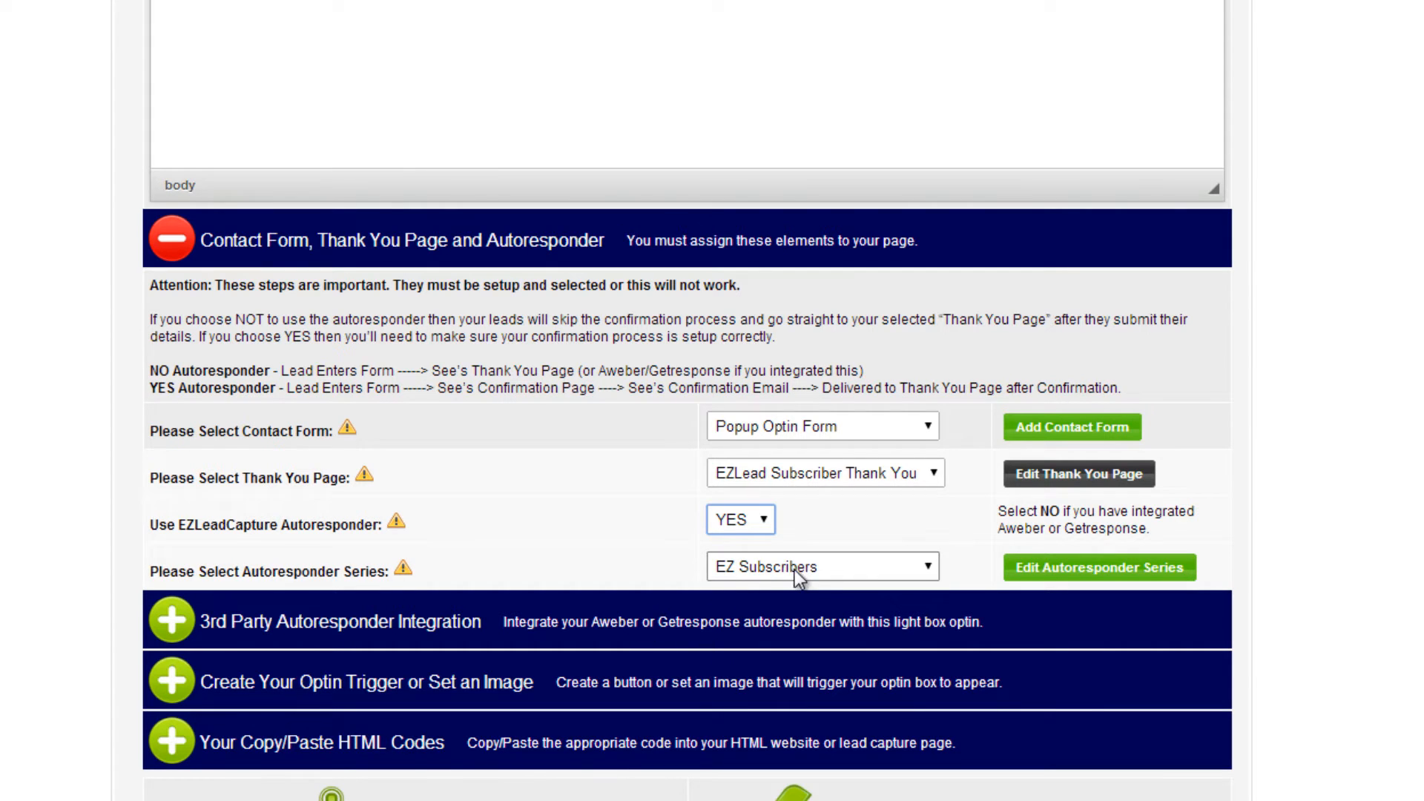
pyautogui.click(171, 621)
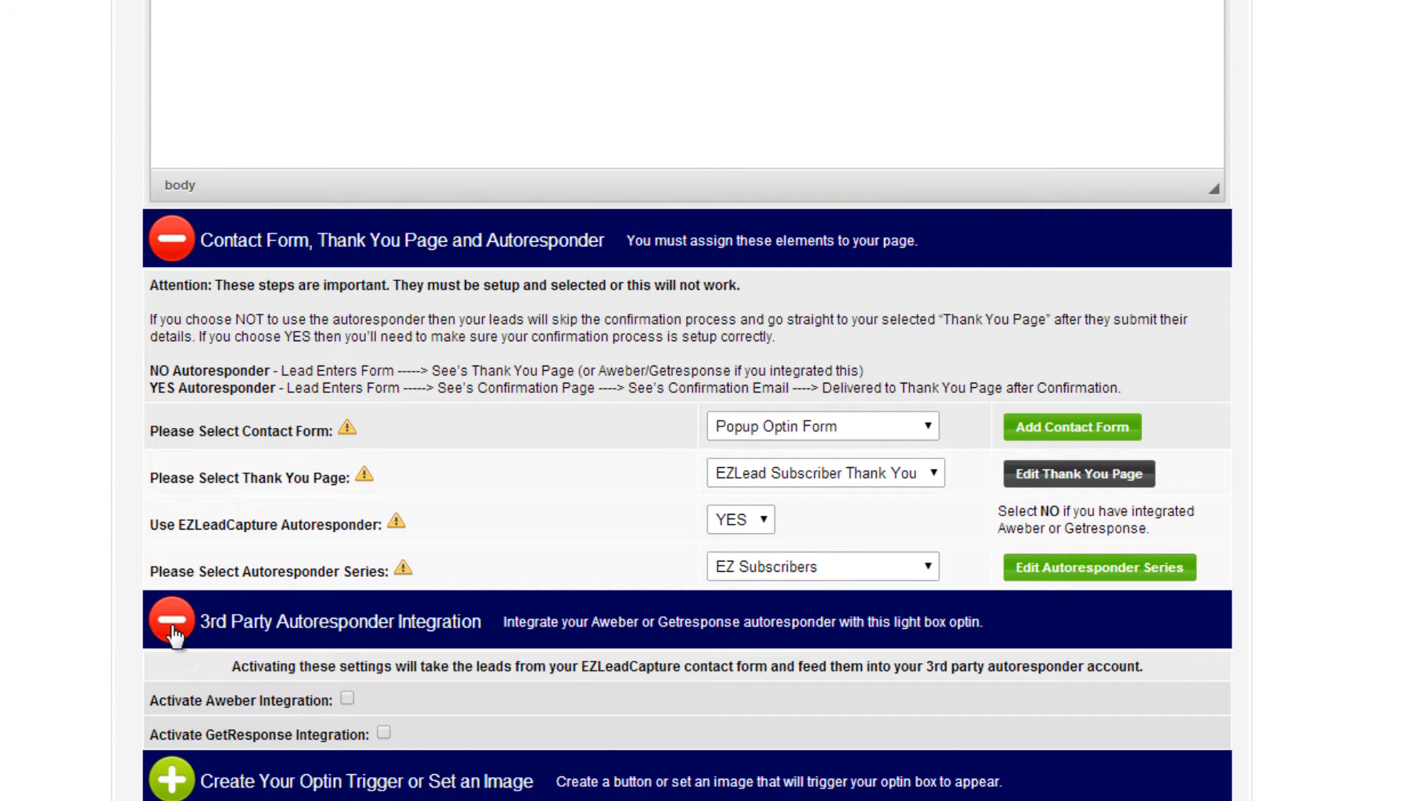
# Step: Expand the optin trigger settings, try the Button option, and keep Image as the trigger
pyautogui.scroll(-3)
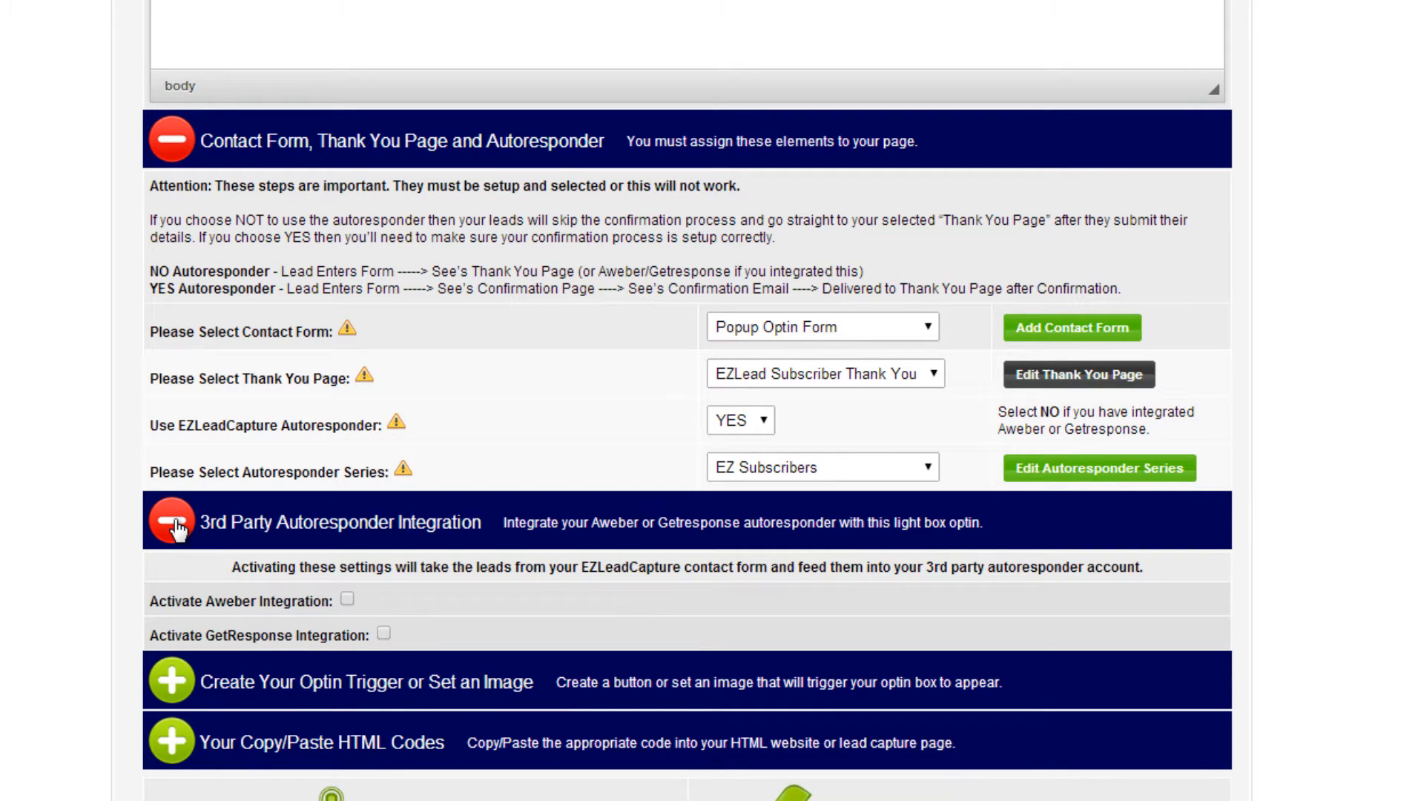
pyautogui.click(171, 526)
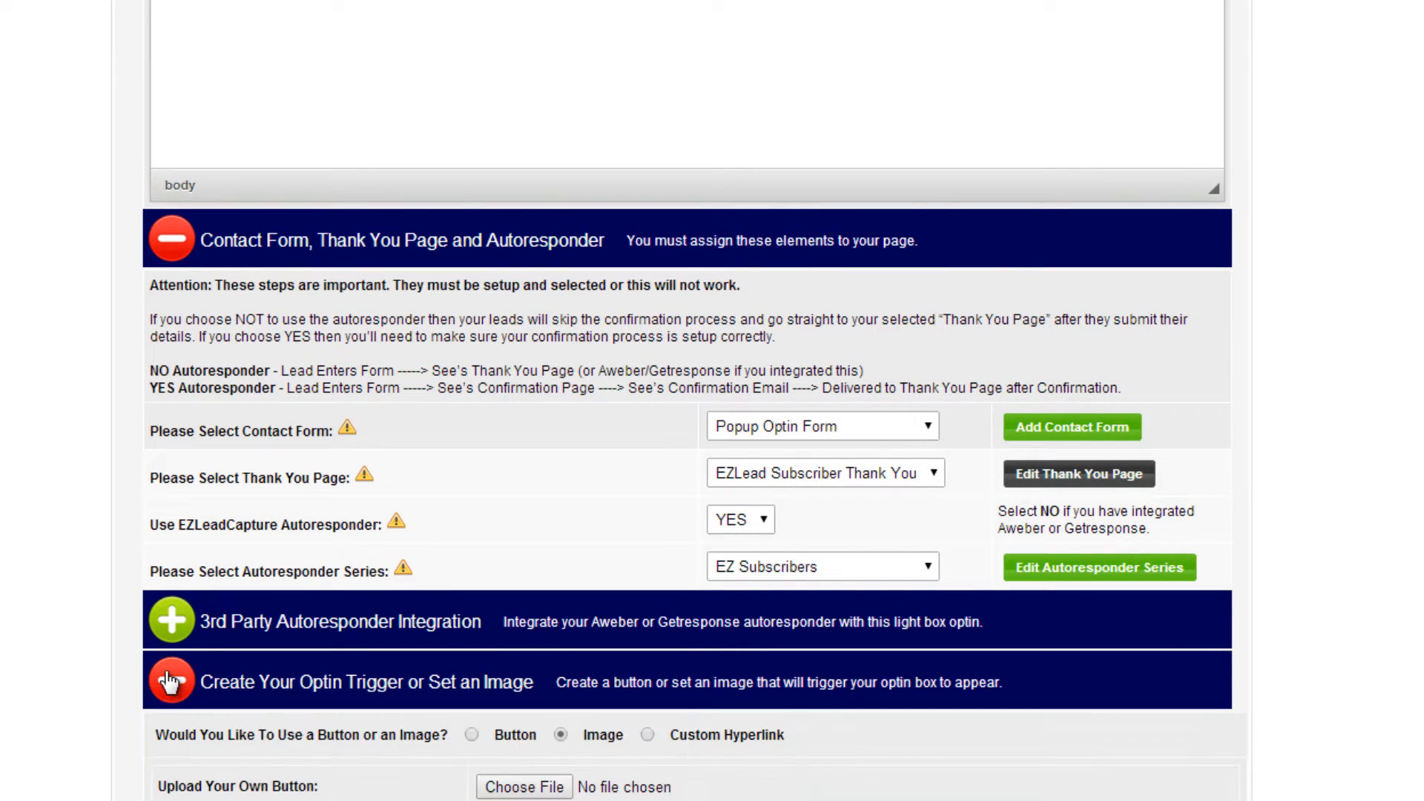
pyautogui.scroll(-3)
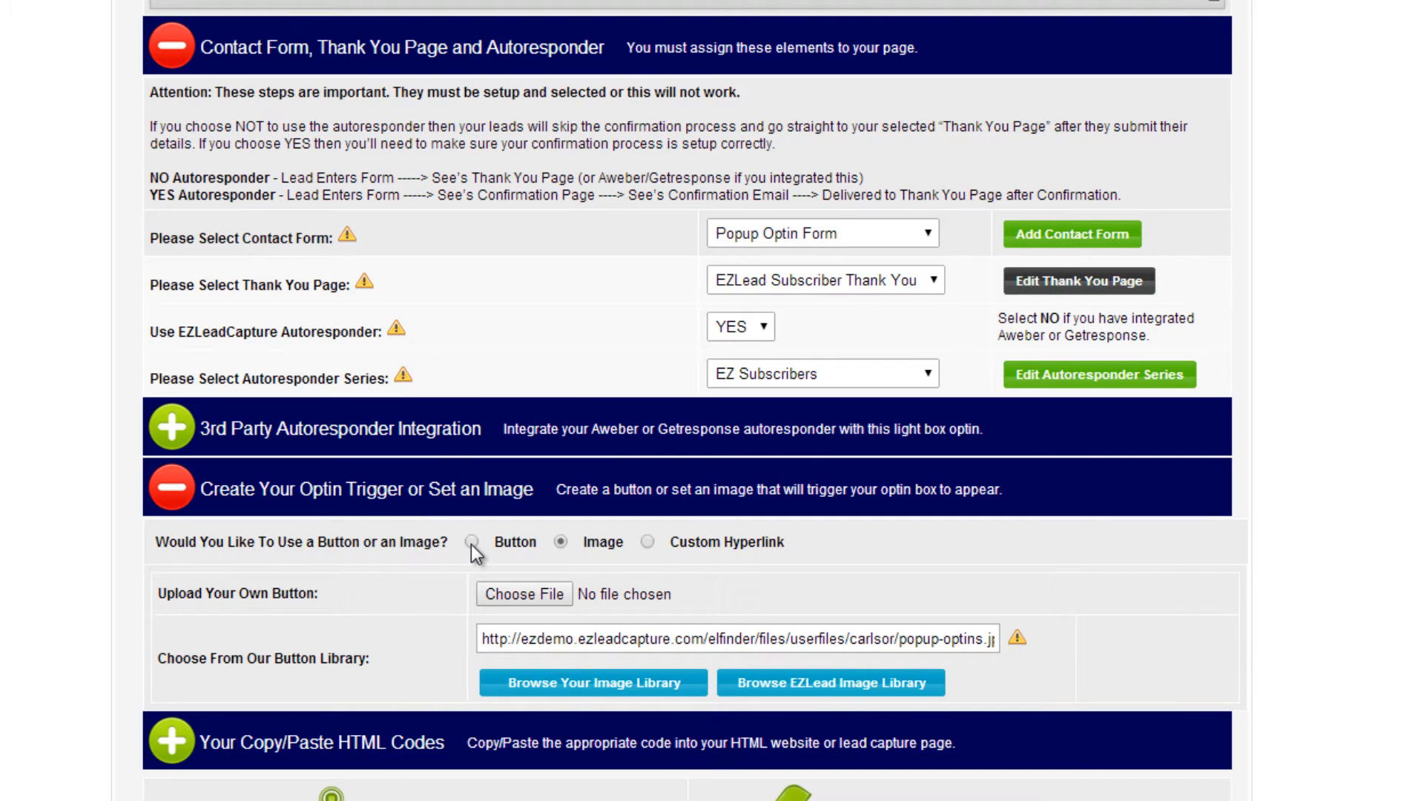
pyautogui.click(470, 543)
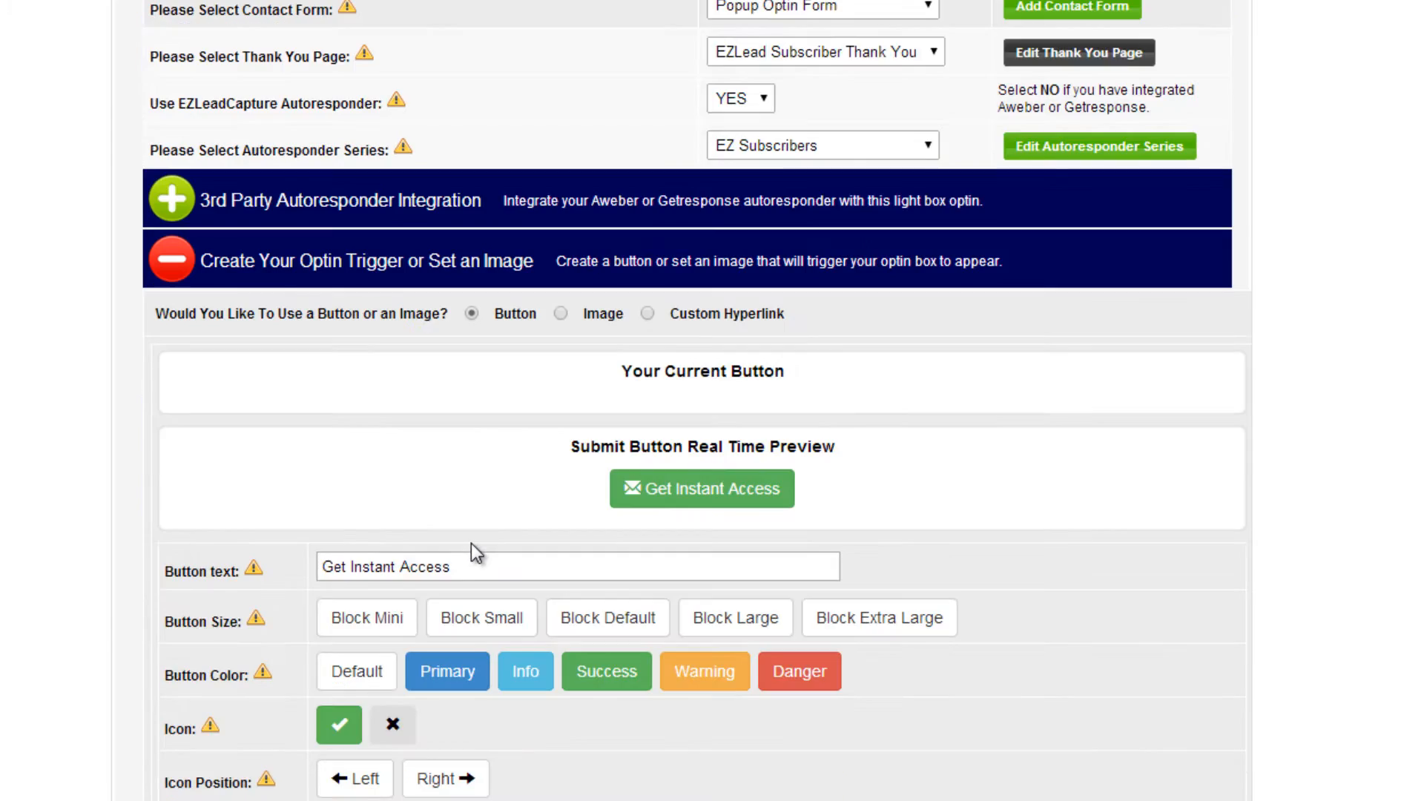
pyautogui.scroll(-3)
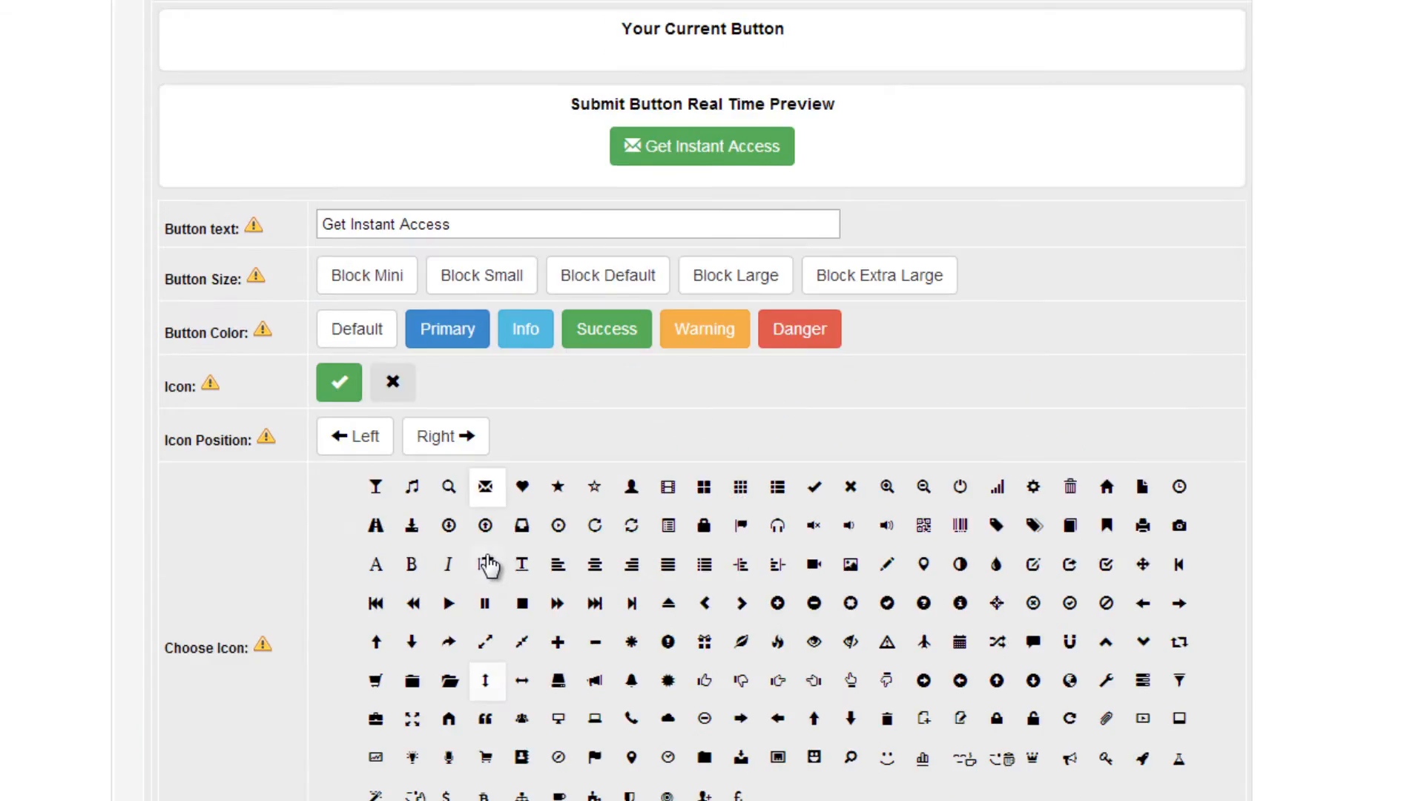
pyautogui.scroll(3)
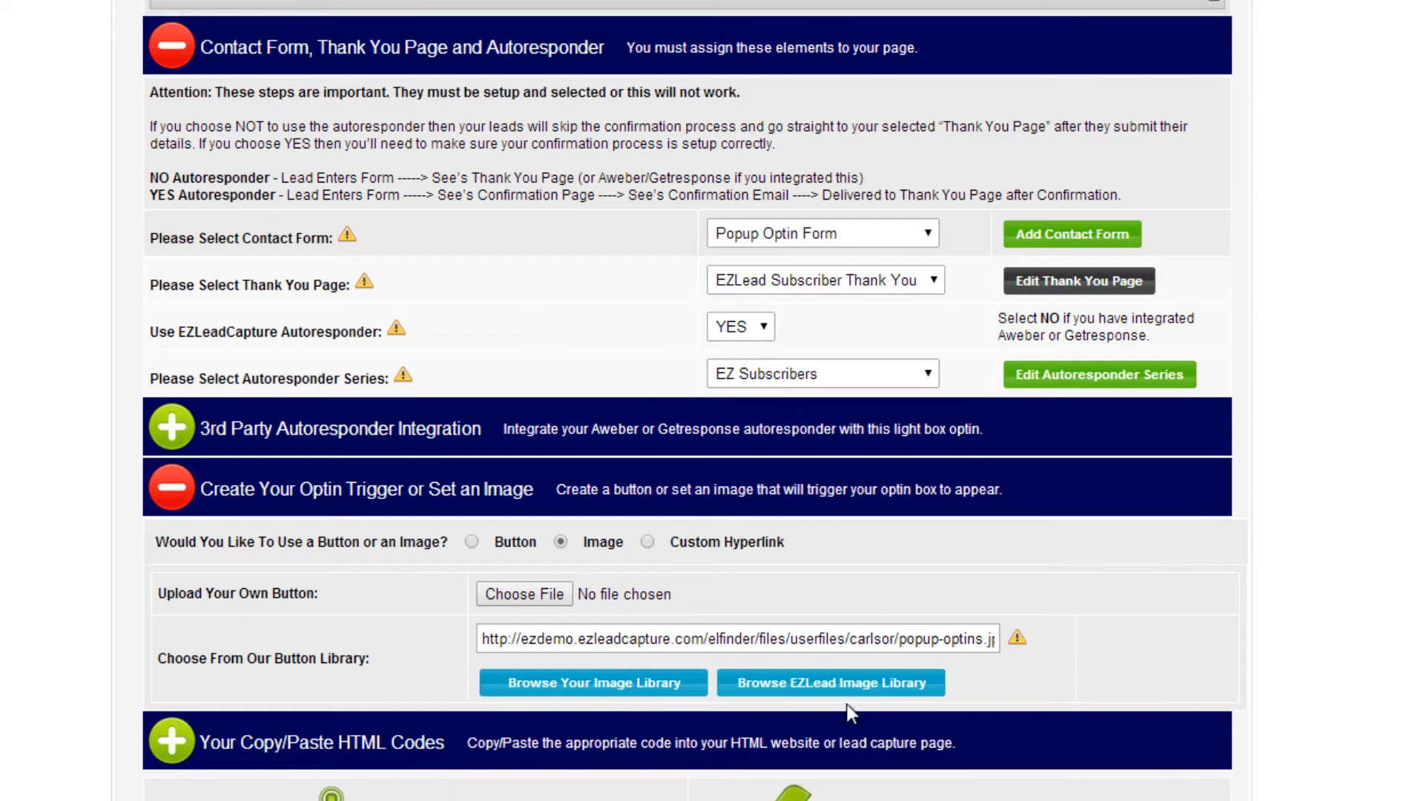
# Step: Scroll to 'Your Copy/Paste HTML Codes' and generate the trigger's HTML code
pyautogui.scroll(-3)
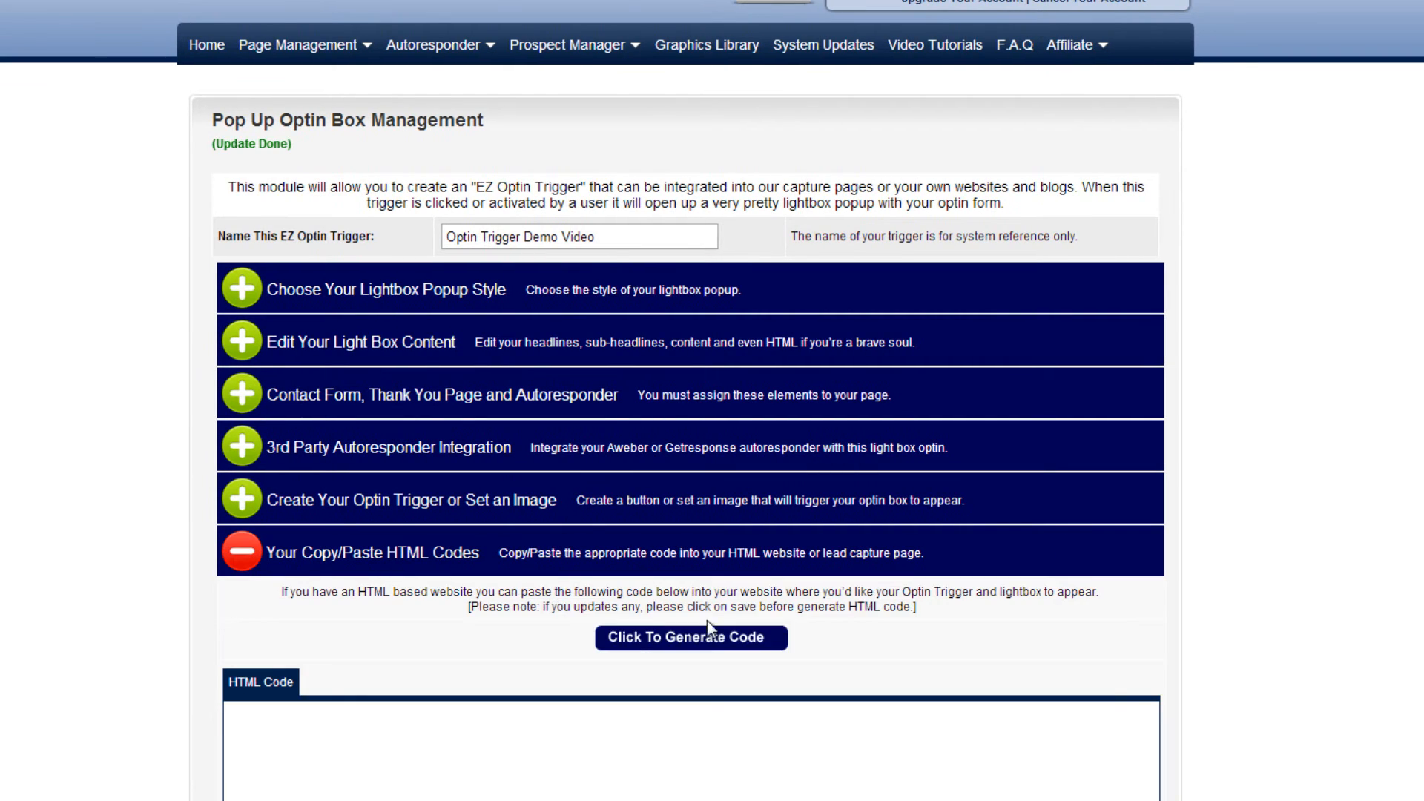
pyautogui.scroll(-3)
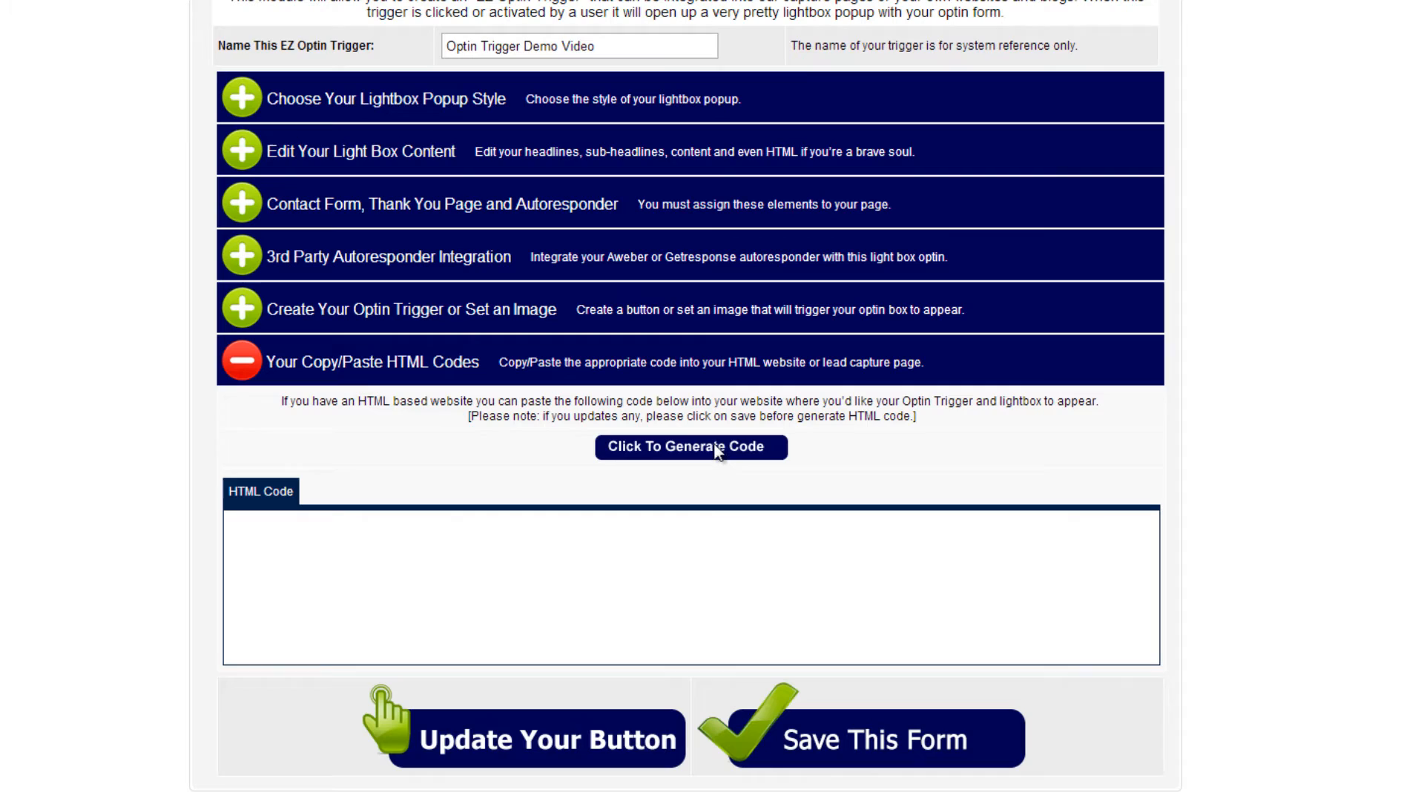
pyautogui.click(690, 447)
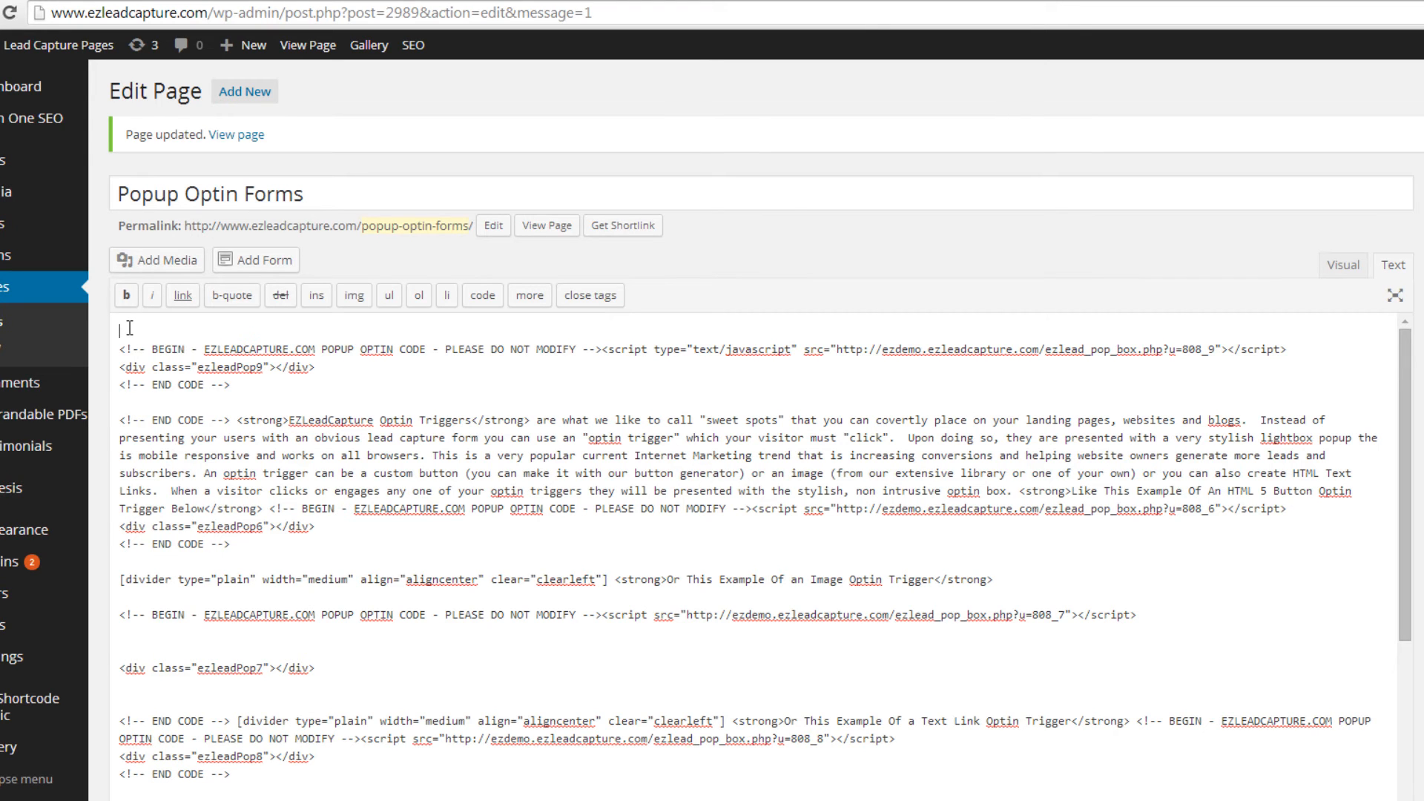
# Step: Scroll down the Popup Optin Forms page content
pyautogui.scroll(-3)
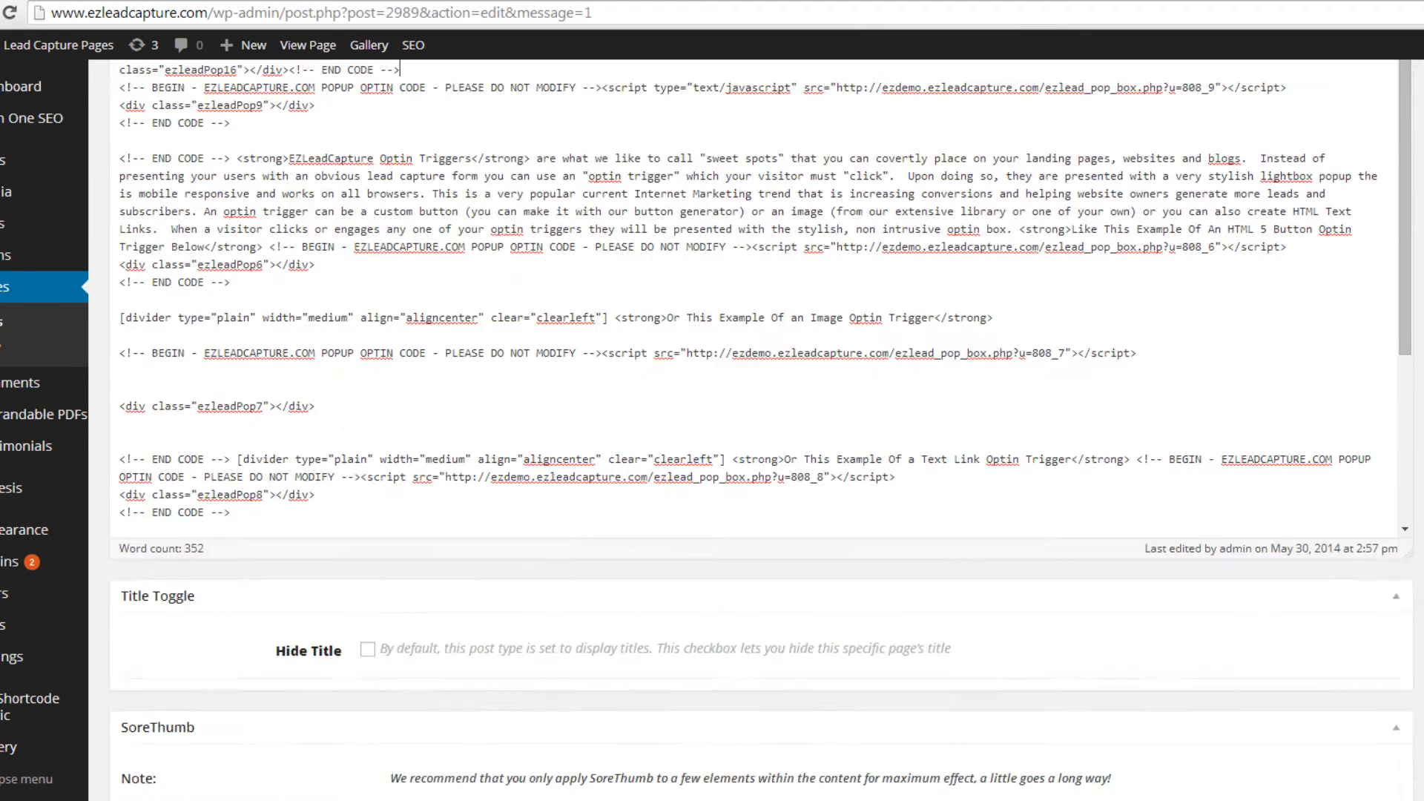
pyautogui.scroll(-3)
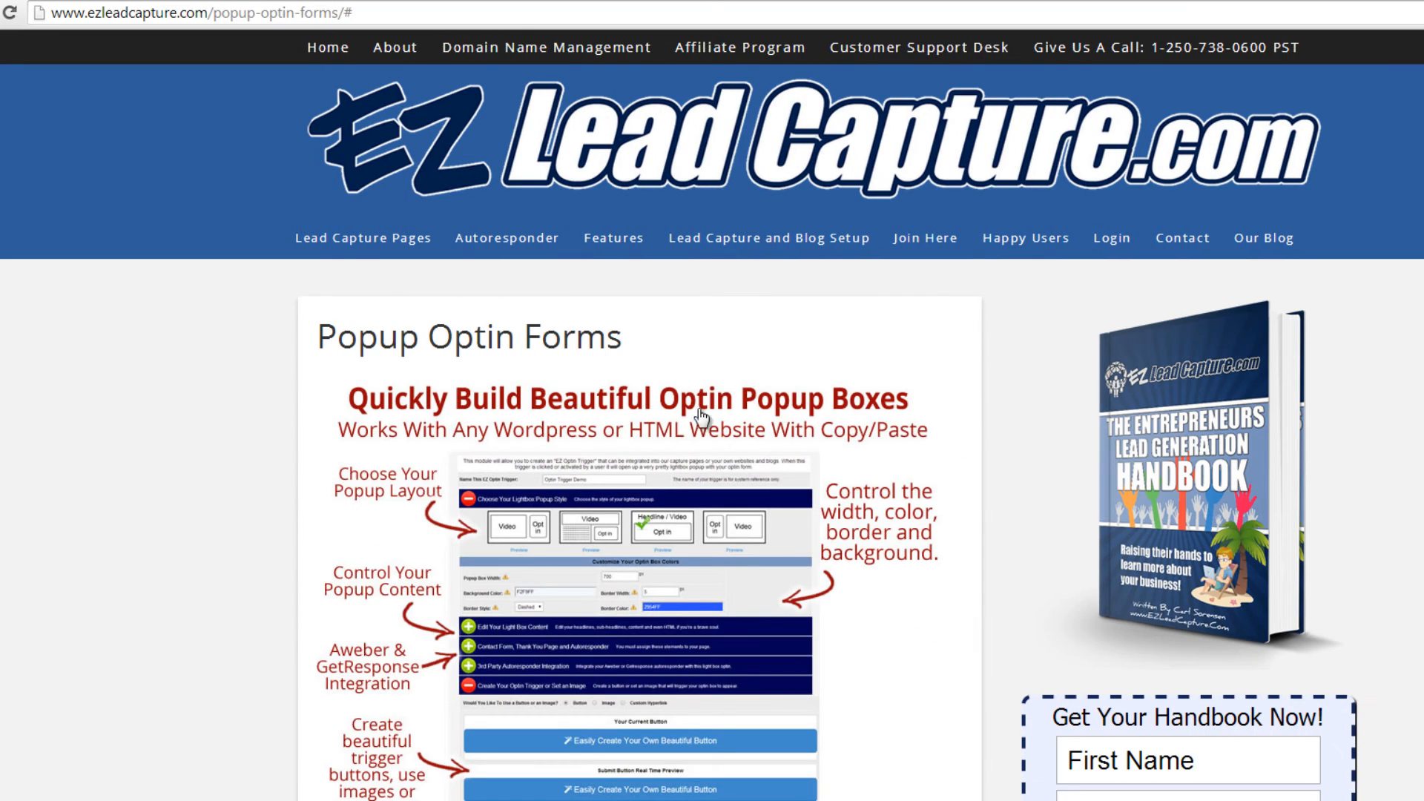
# Step: Scroll down the live Popup Optin Forms page to the annotated builder screenshot
pyautogui.scroll(-3)
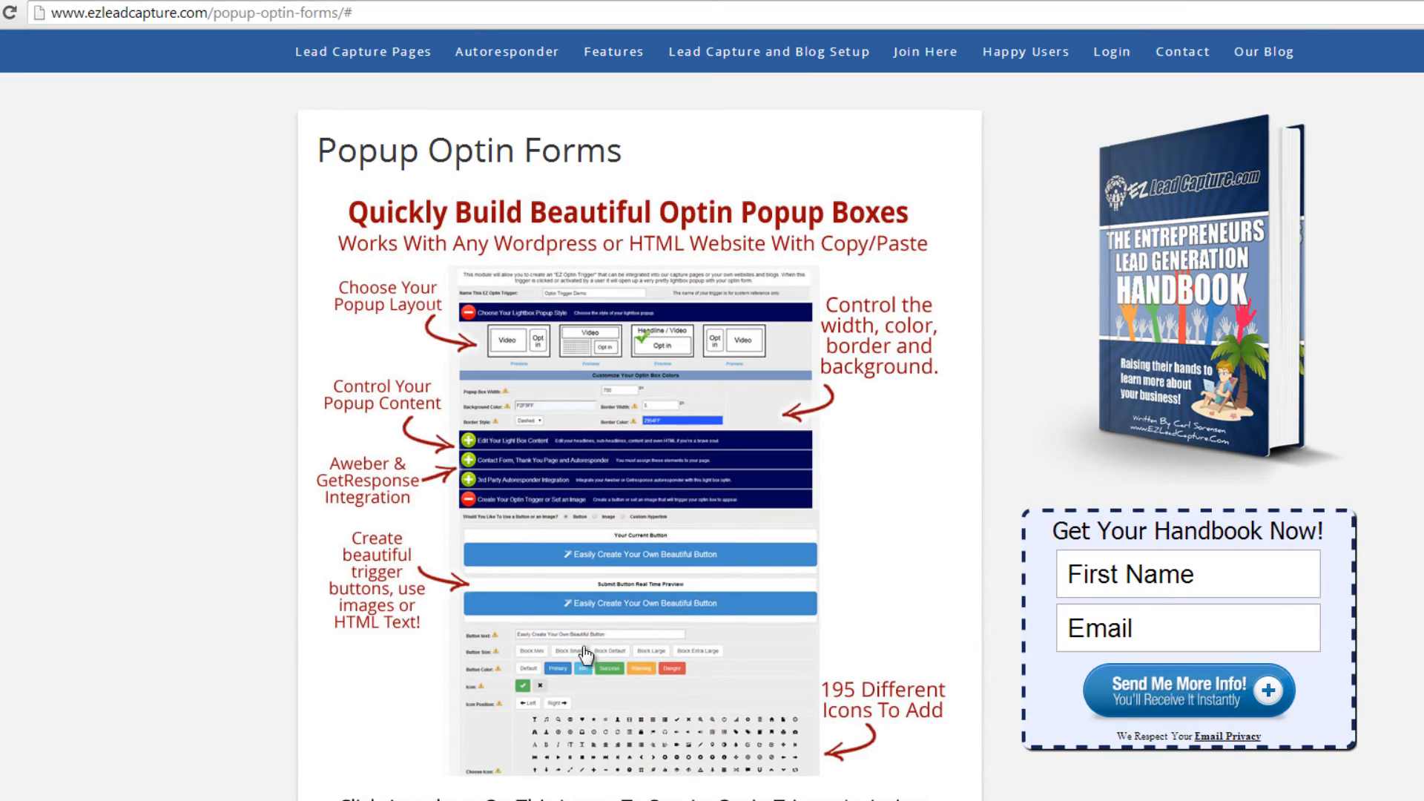
pyautogui.moveTo(504, 445)
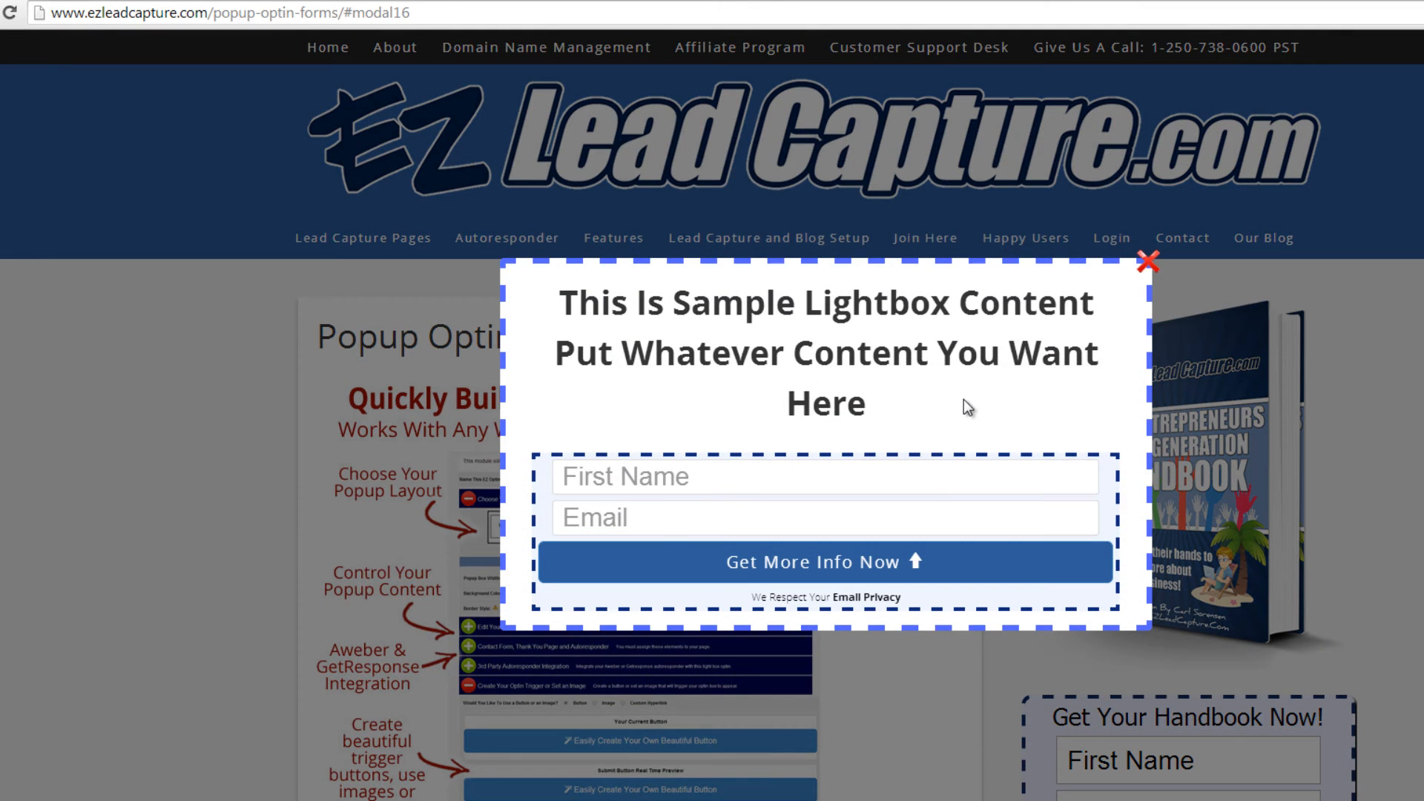
pyautogui.moveTo(1233, 329)
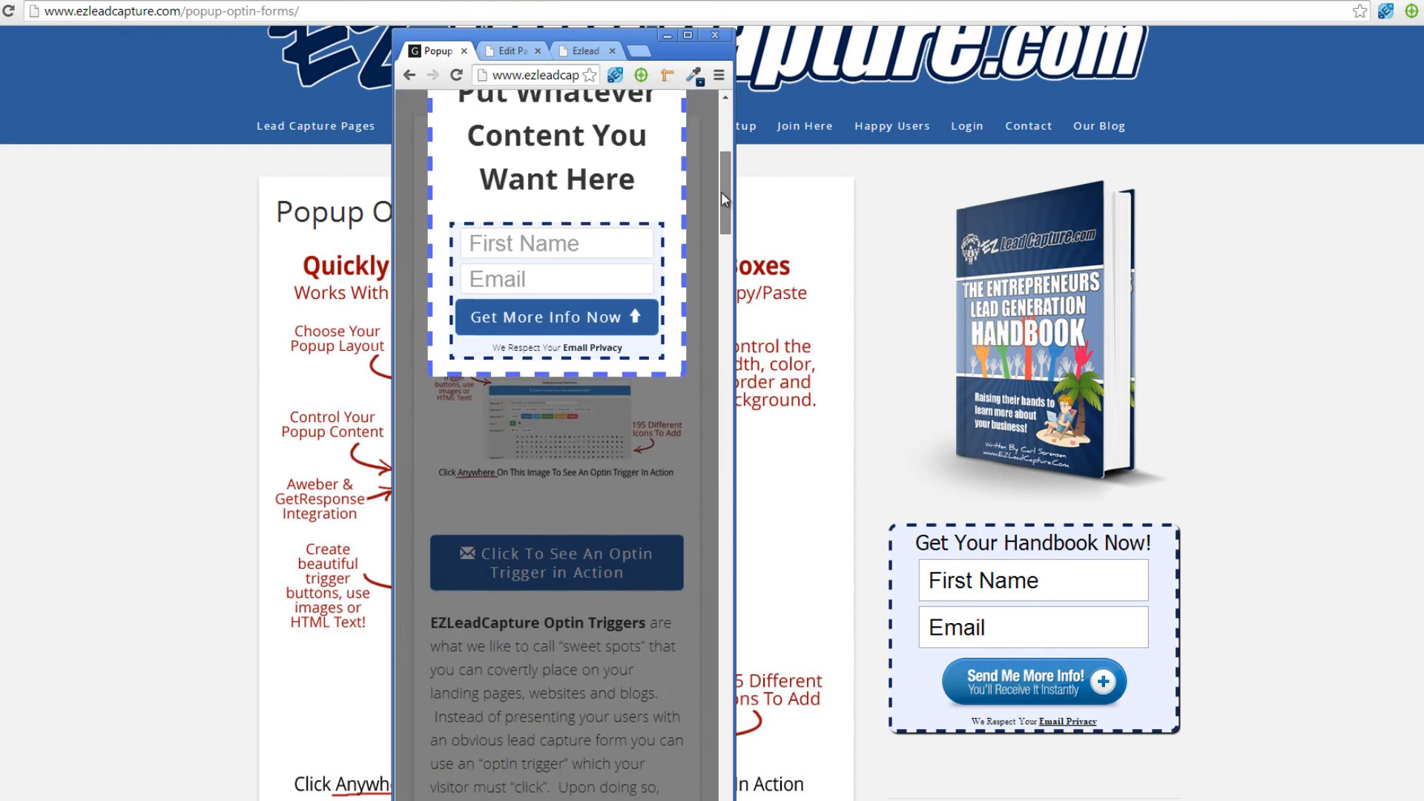
# Step: Close the sample lightbox popup, scroll the narrow page, and restore the full-size browser window
pyautogui.click(556, 562)
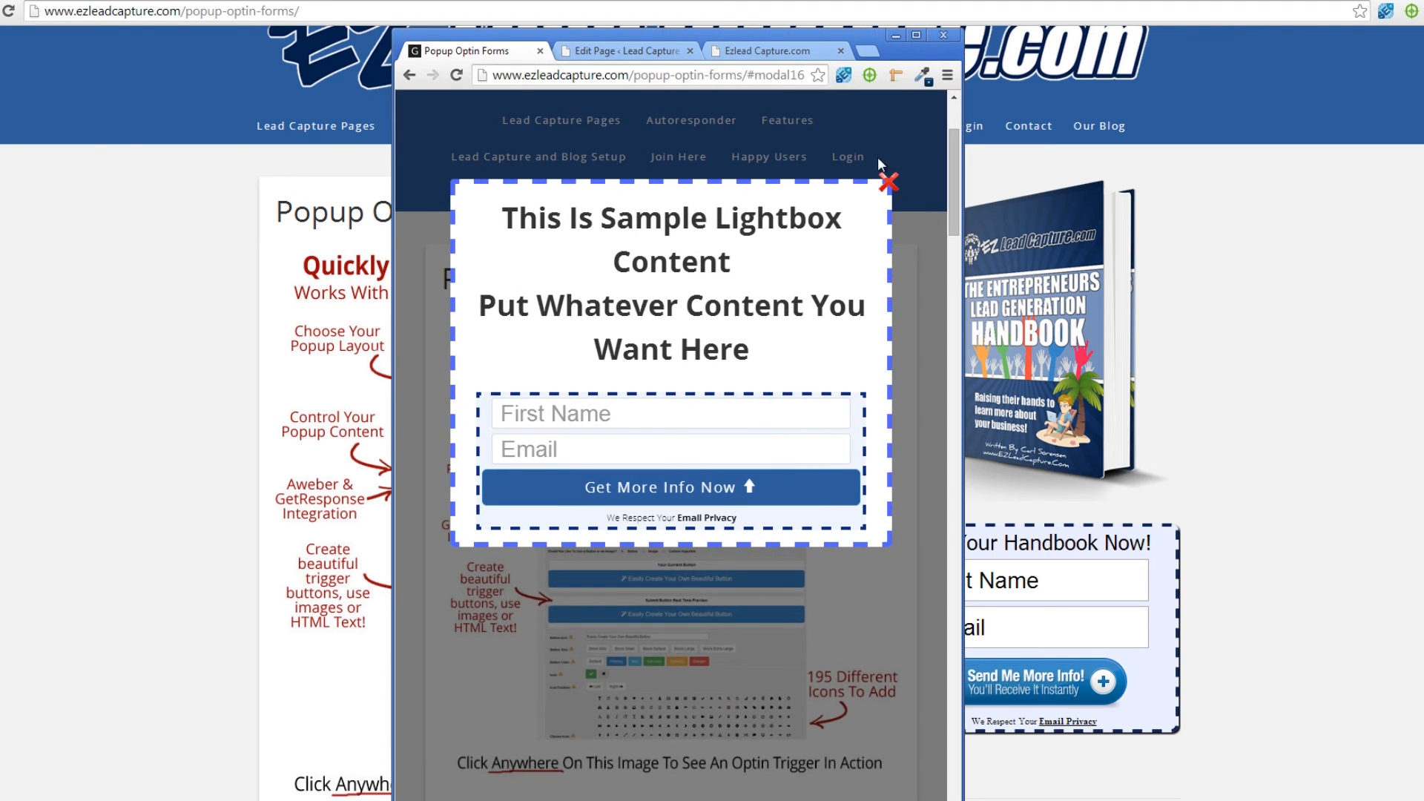
pyautogui.click(887, 179)
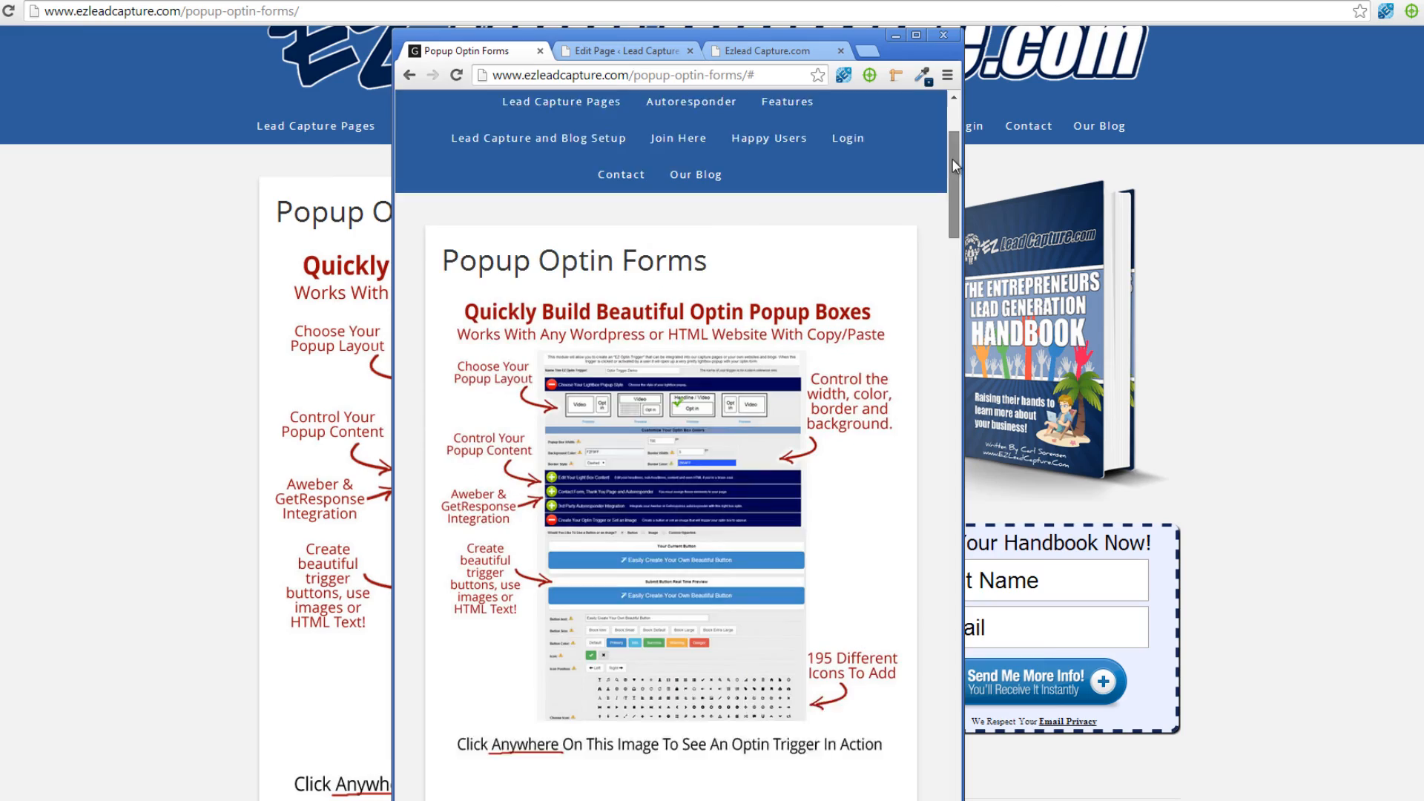
pyautogui.scroll(-3)
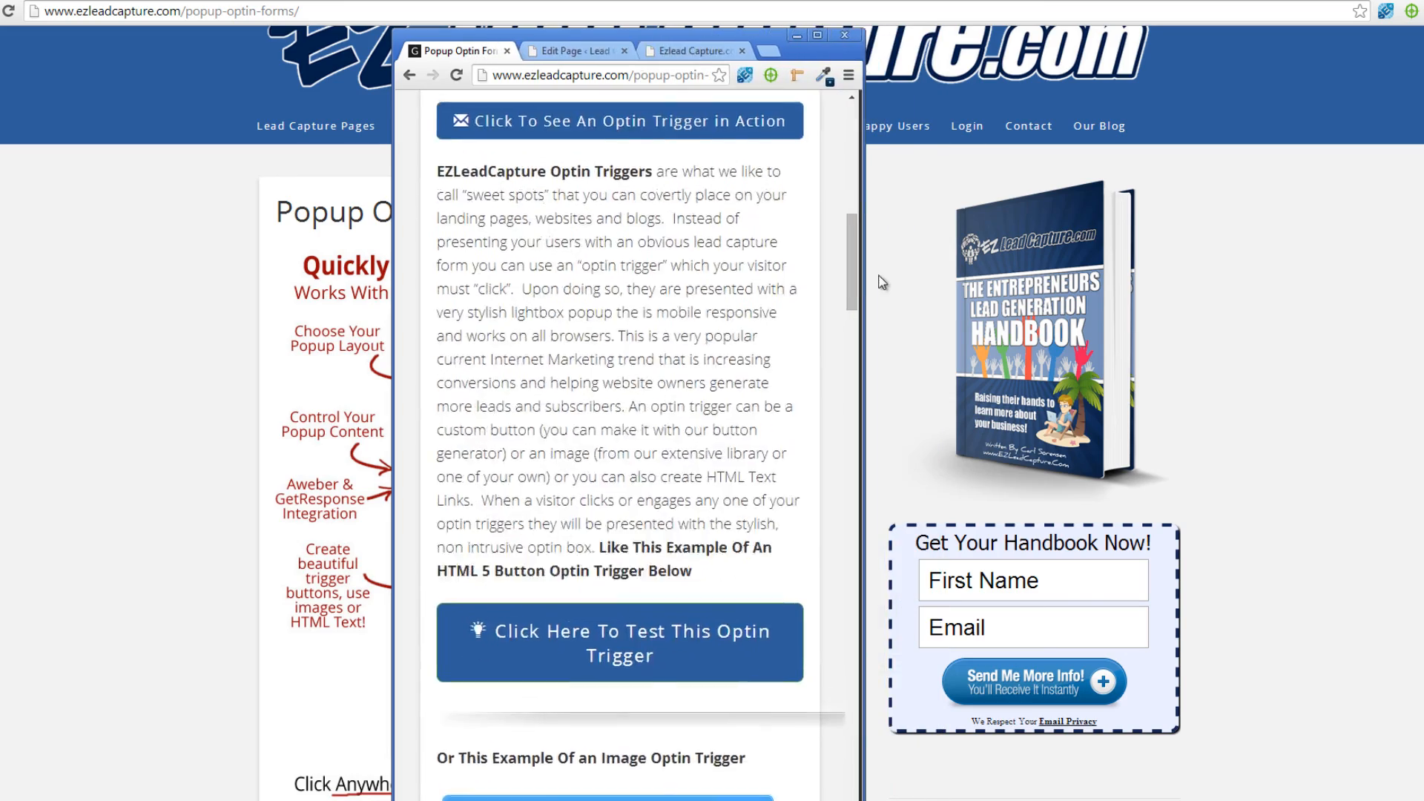
pyautogui.click(844, 35)
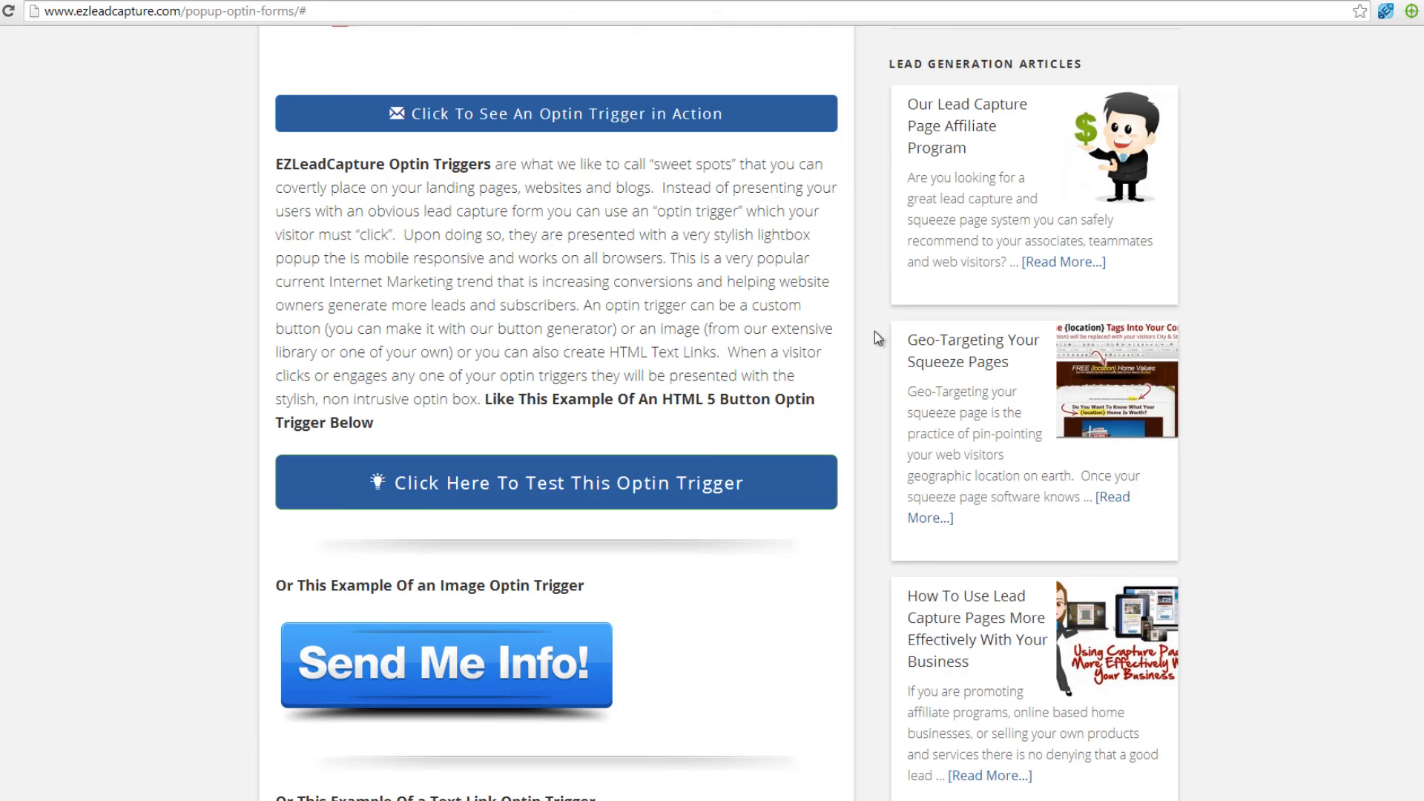
pyautogui.scroll(3)
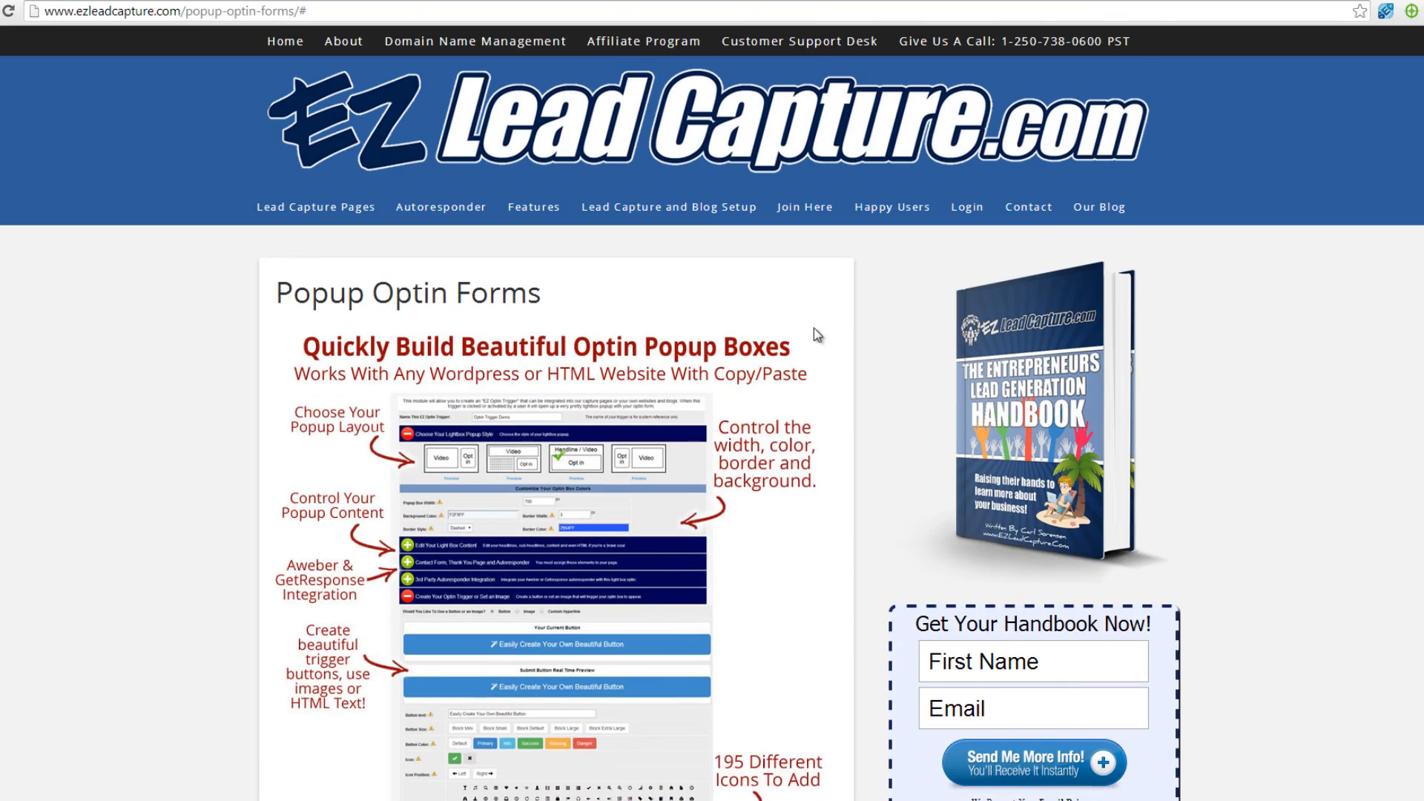